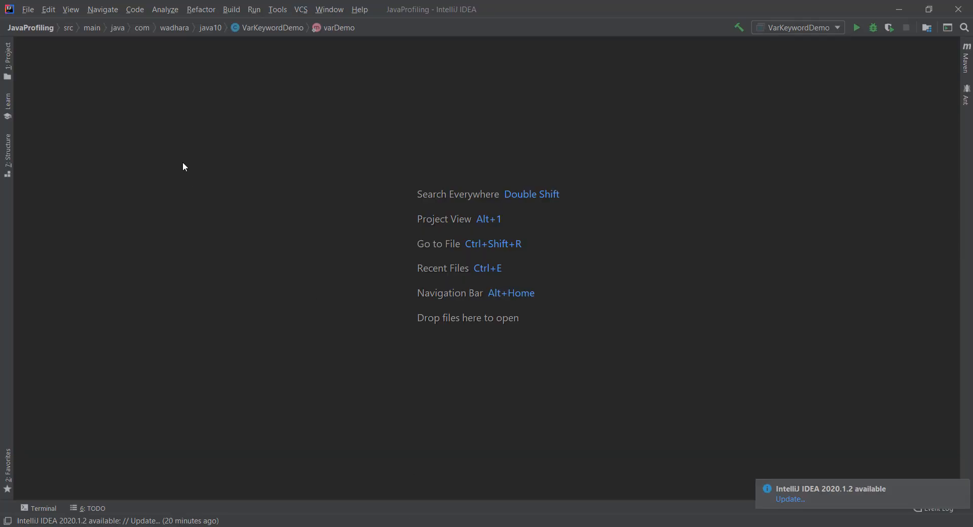
Create a new Maven quickstart project named SNSExample with group com.wadhara.
click(27, 9)
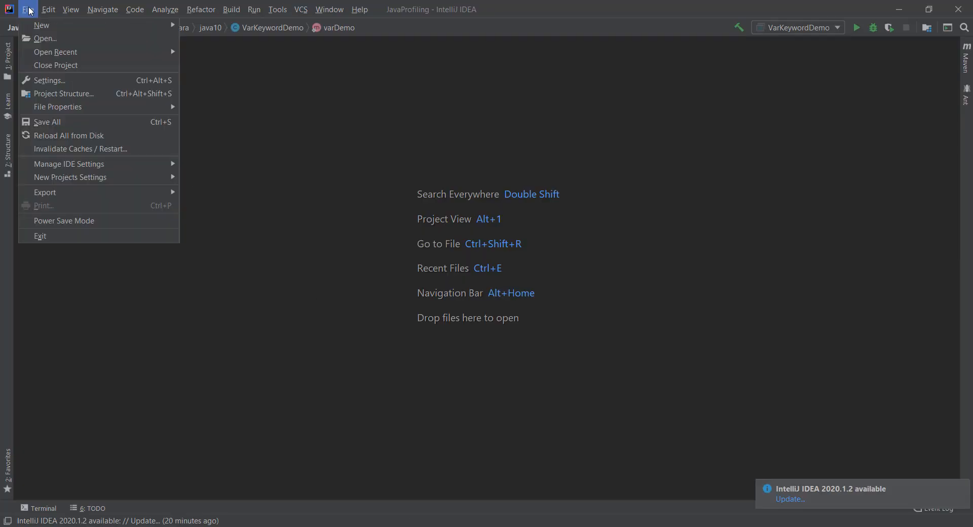
click(42, 25)
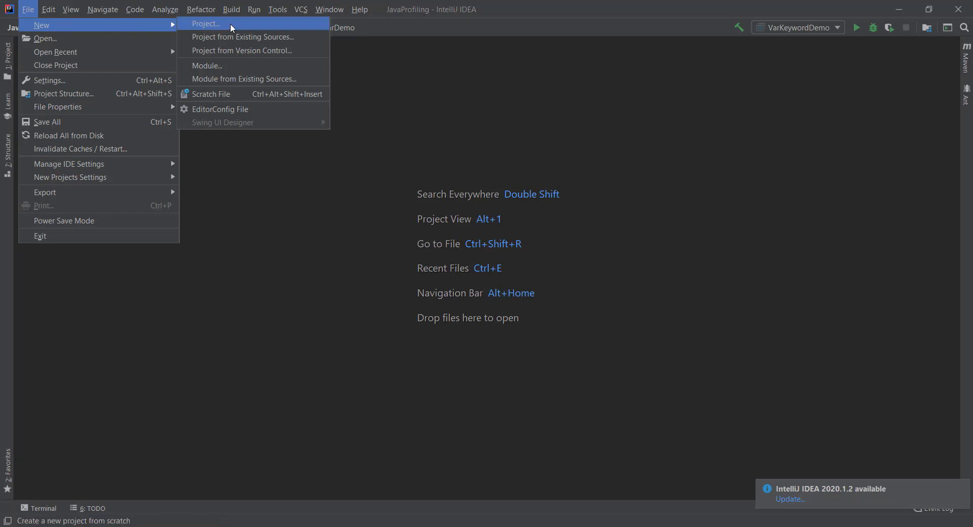
click(205, 24)
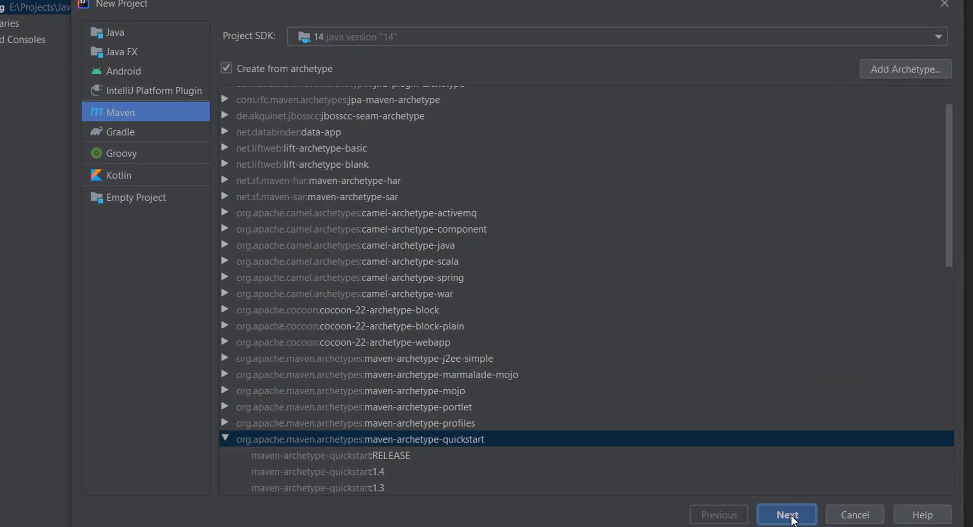
click(786, 514)
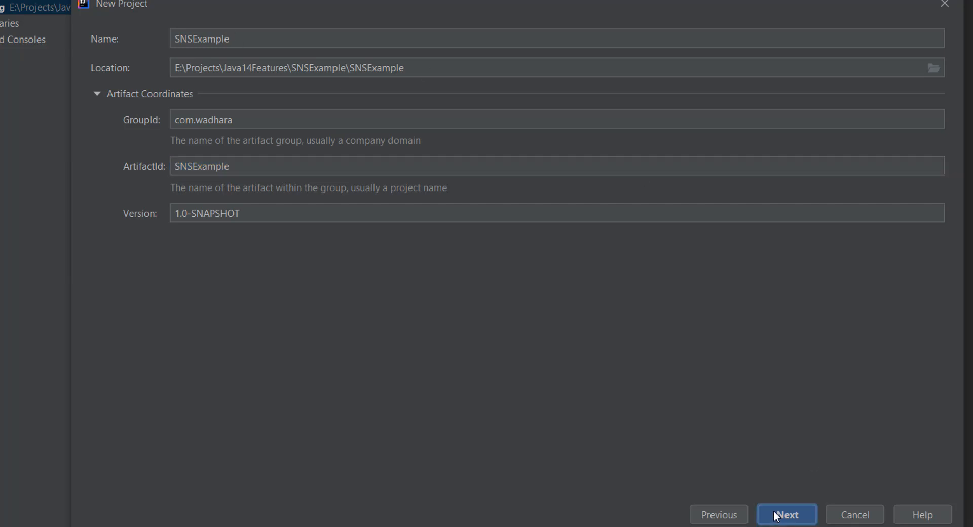
click(786, 514)
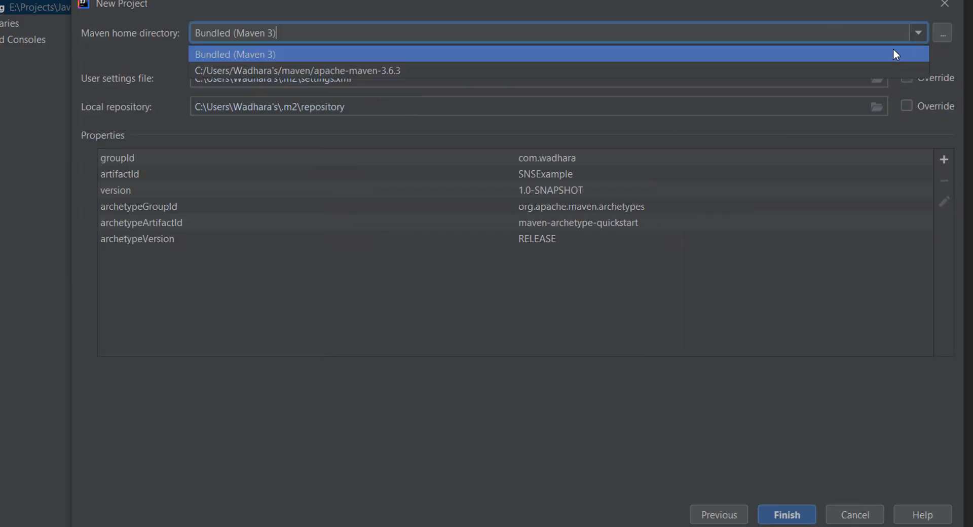
click(786, 514)
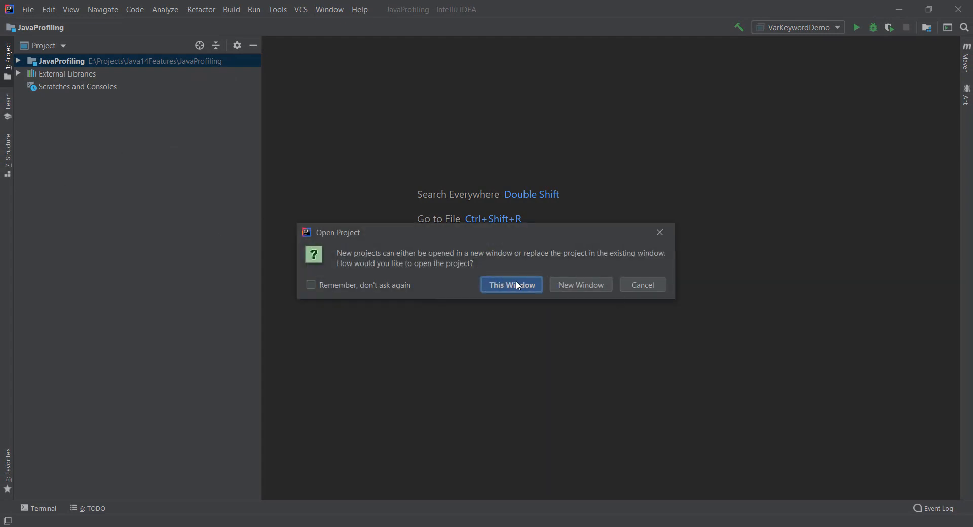
Open SNSExample in this window and add the aws-java-sdk-sns 1.11.805 dependency to pom.xml.
click(511, 285)
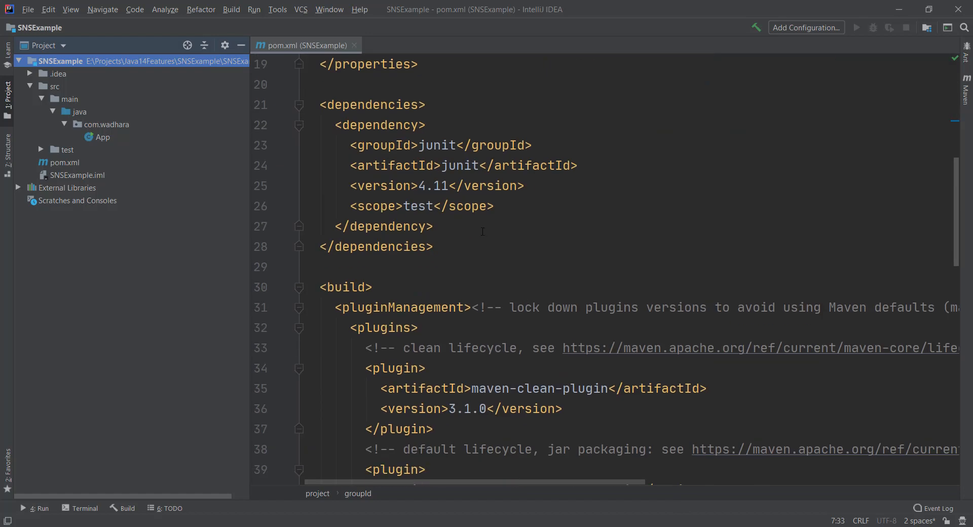
click(434, 226)
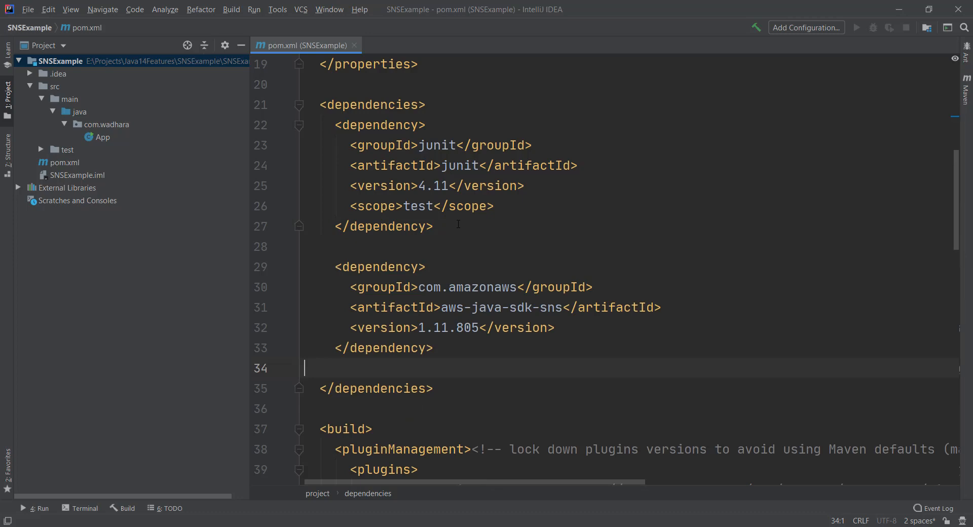
click(433, 348)
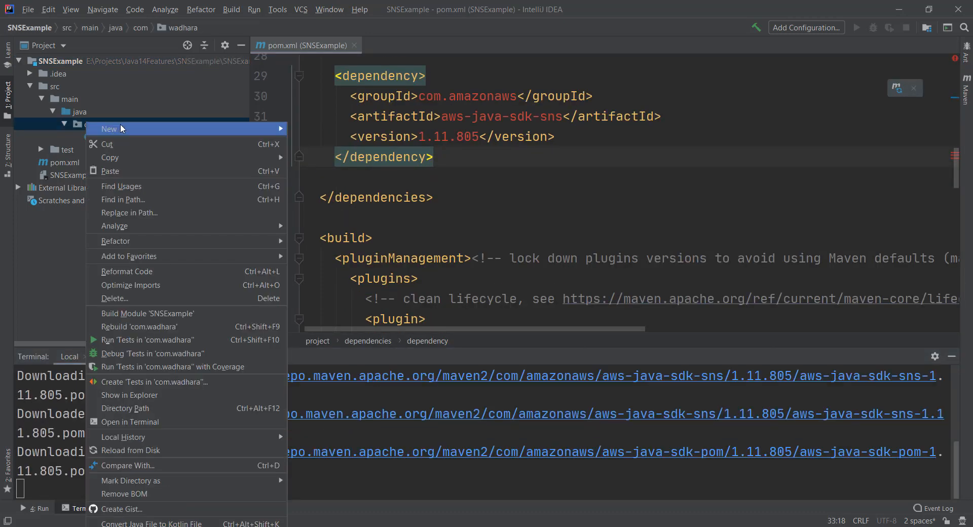
Create class AwsSNSClient with constant AWS_ACCESS_KEY_ID = "aws.accessKeyId".
click(109, 129)
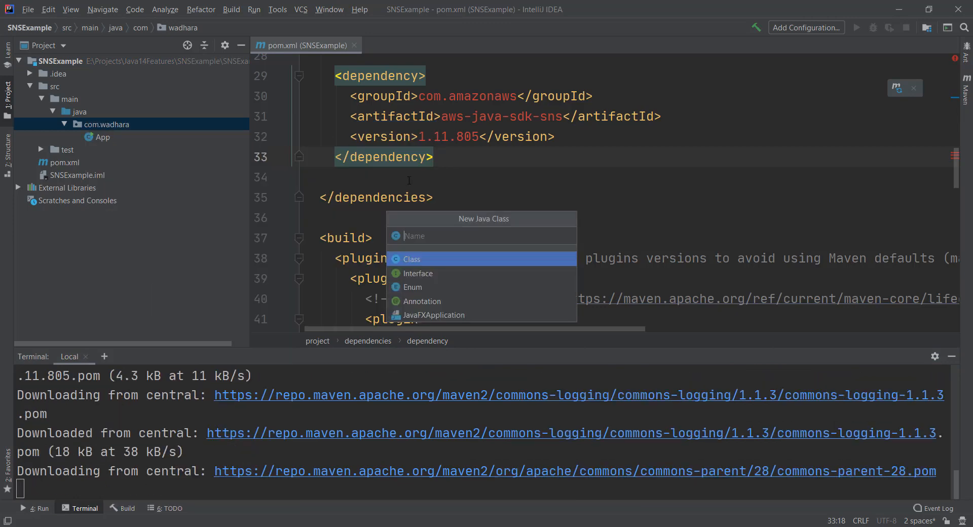
text(AwsSN)
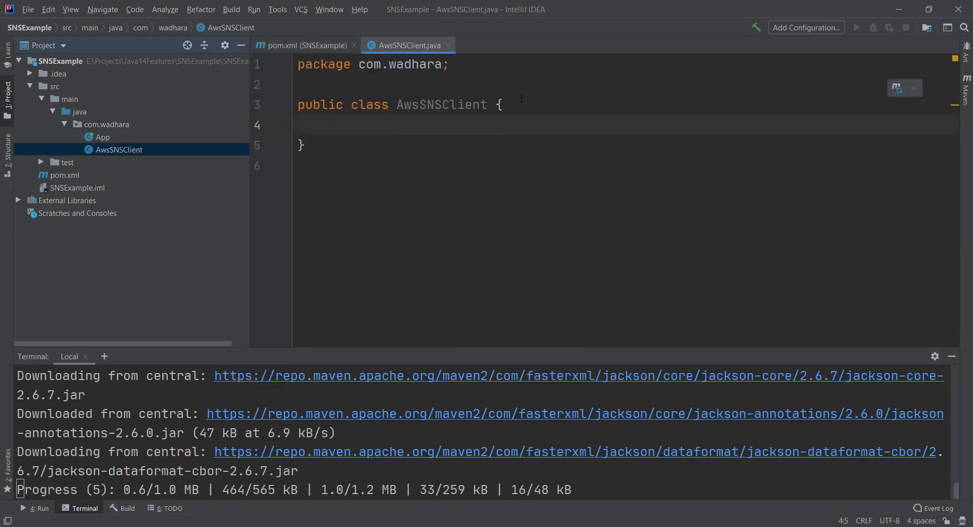
text(public static final String)
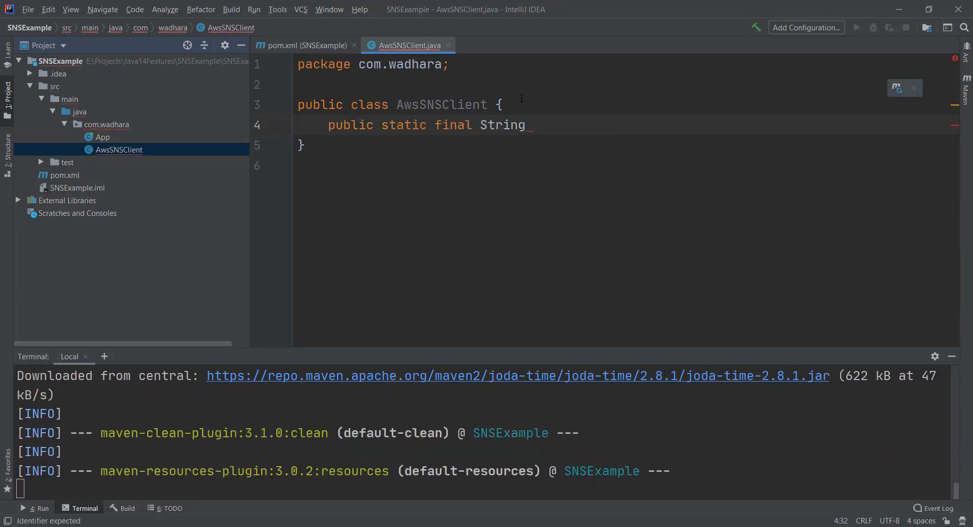
text(AWS_ACCESS_KEY)
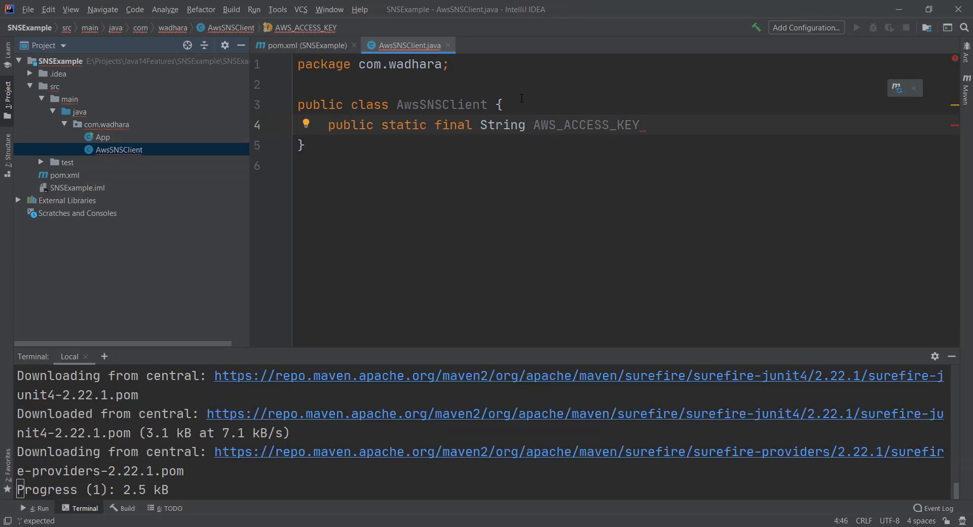
text(_I)
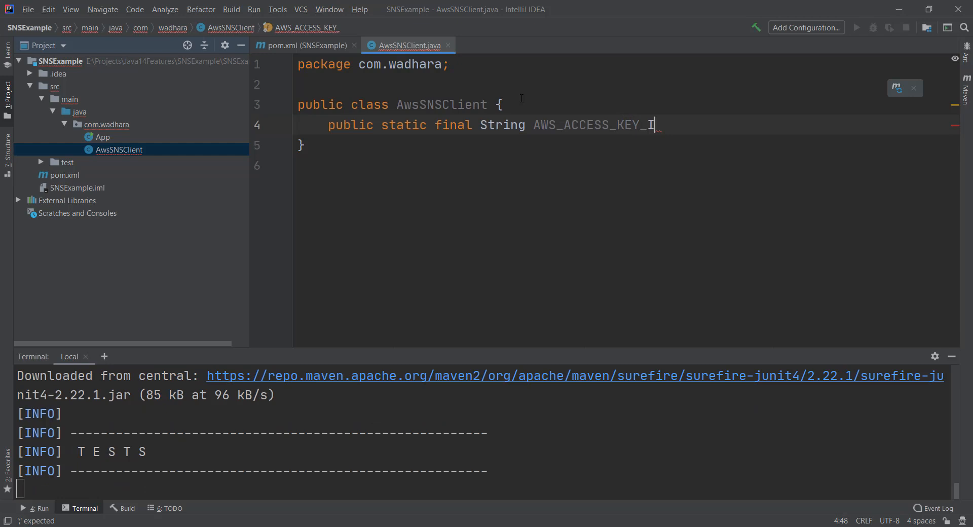
text(D =)
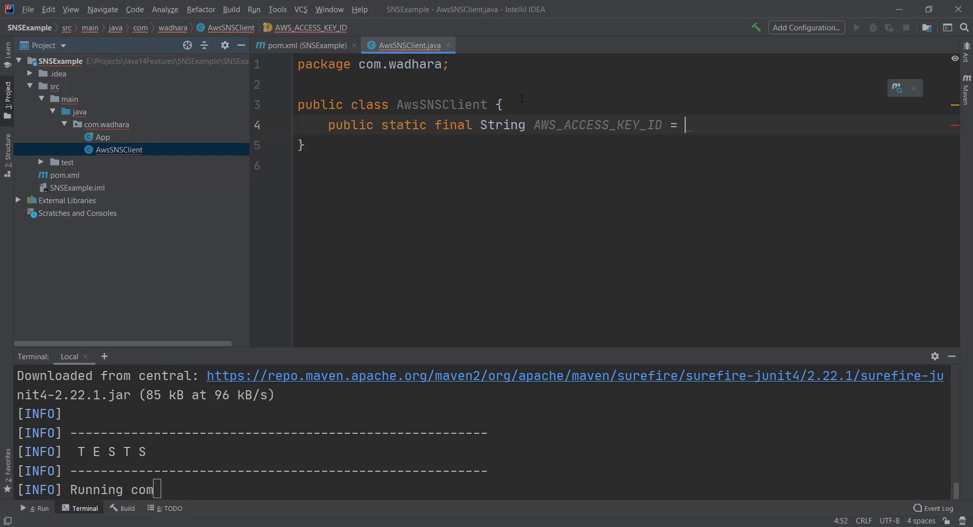
text(")
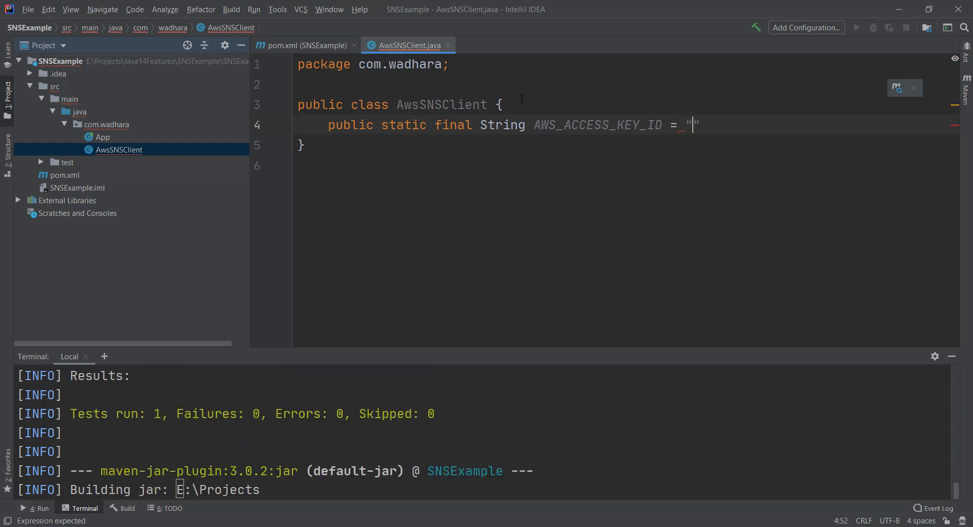
text(aws.access)
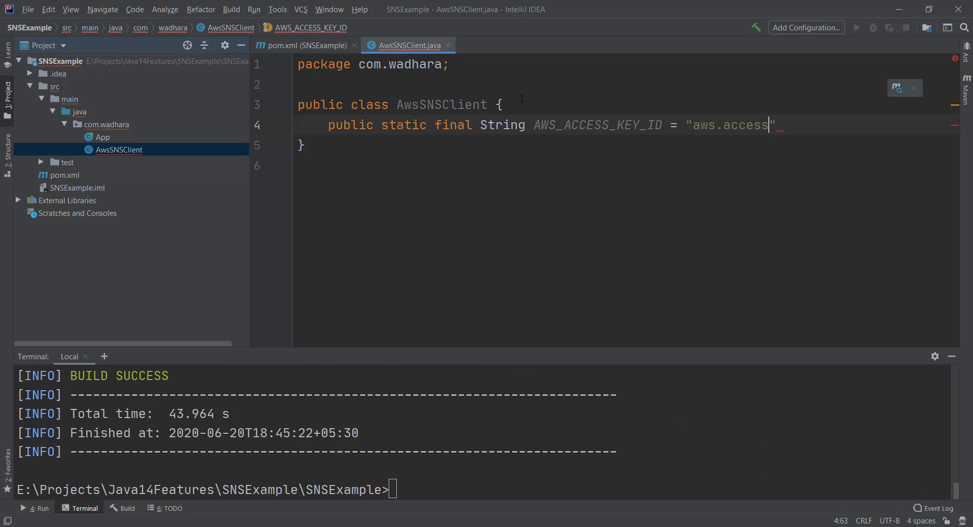
text(KeyId";)
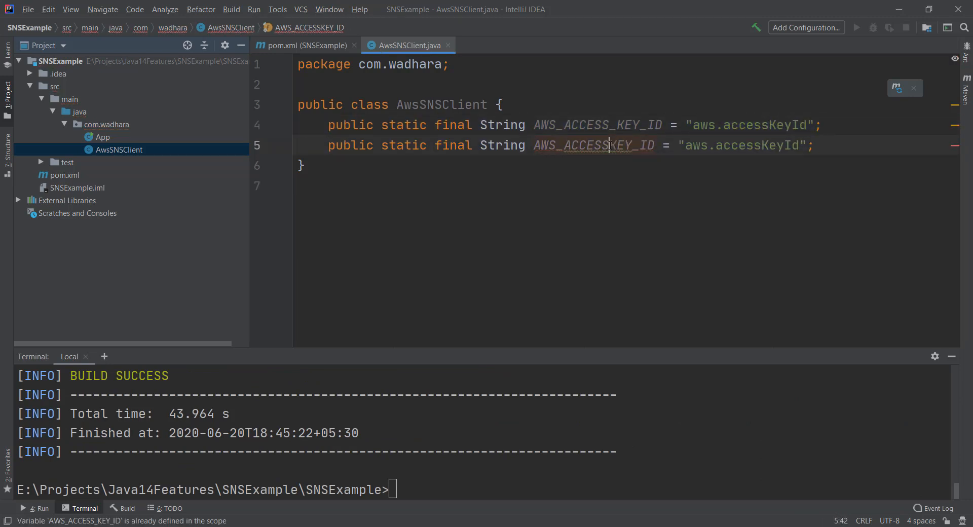
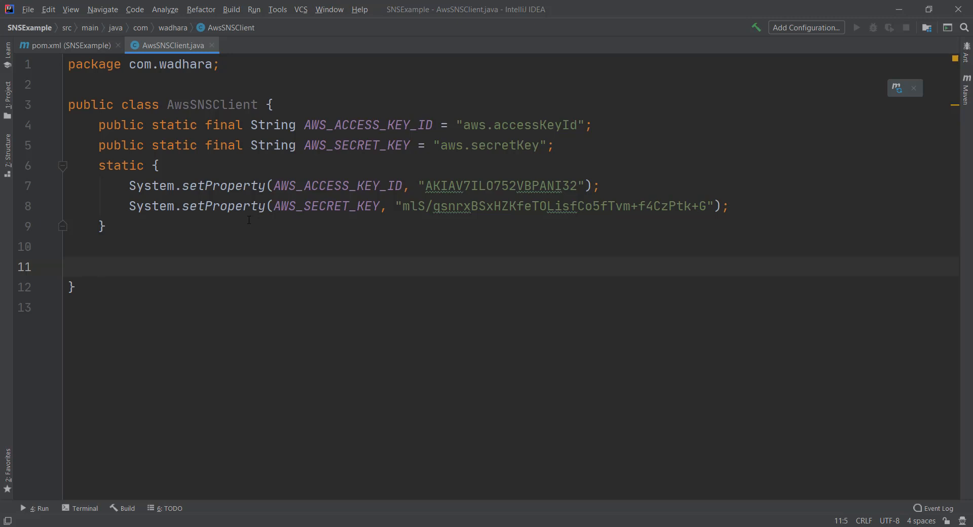
Add sendSingleSMS(String message, String phoneNumber) building an AmazonSNS client for Regions.US_EAST_1.
text(public void sendSing)
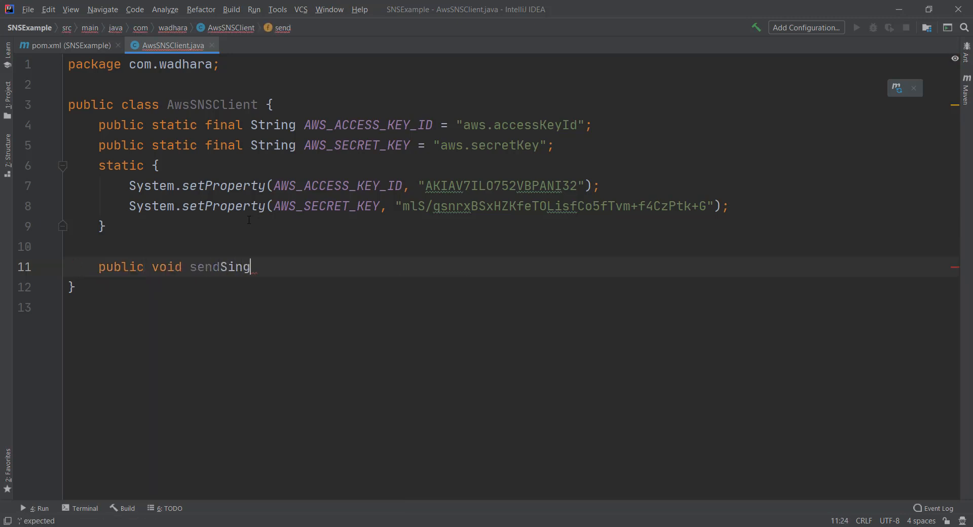
text(leSMS(){)
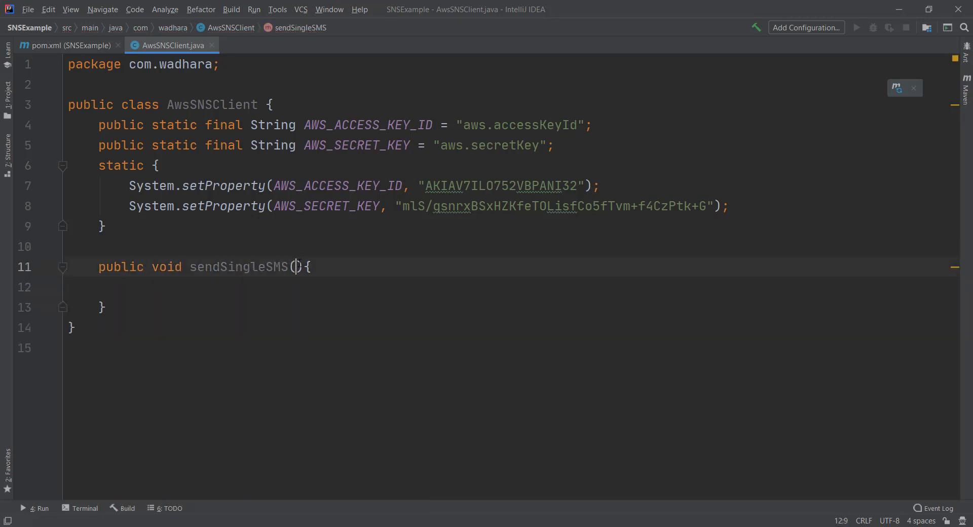
text(String message, String pho)
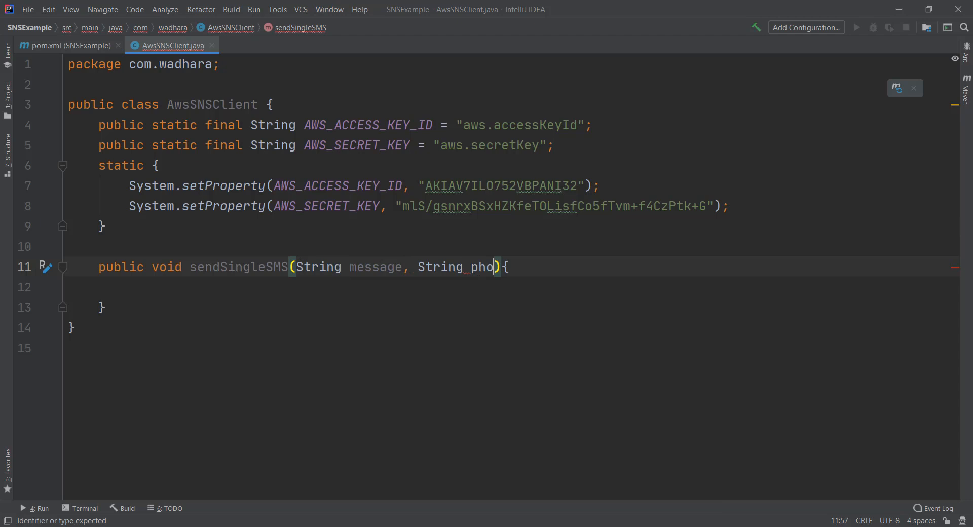
text(Ama)
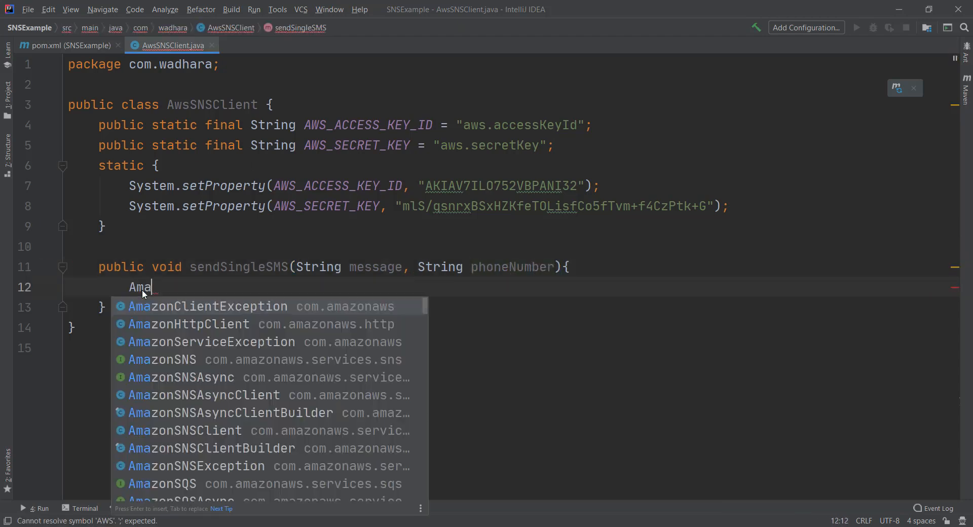
click(162, 359)
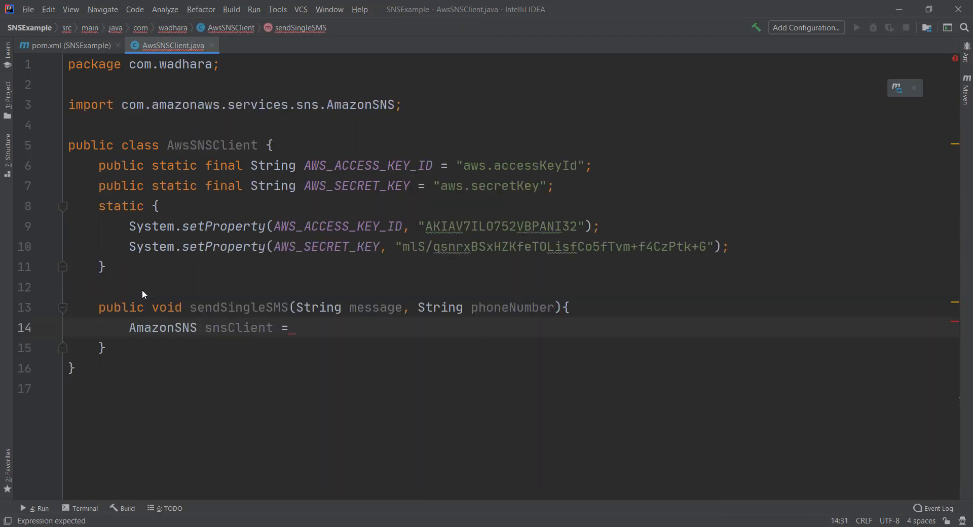
text(AmazonSNSClient.builder().withRegion()
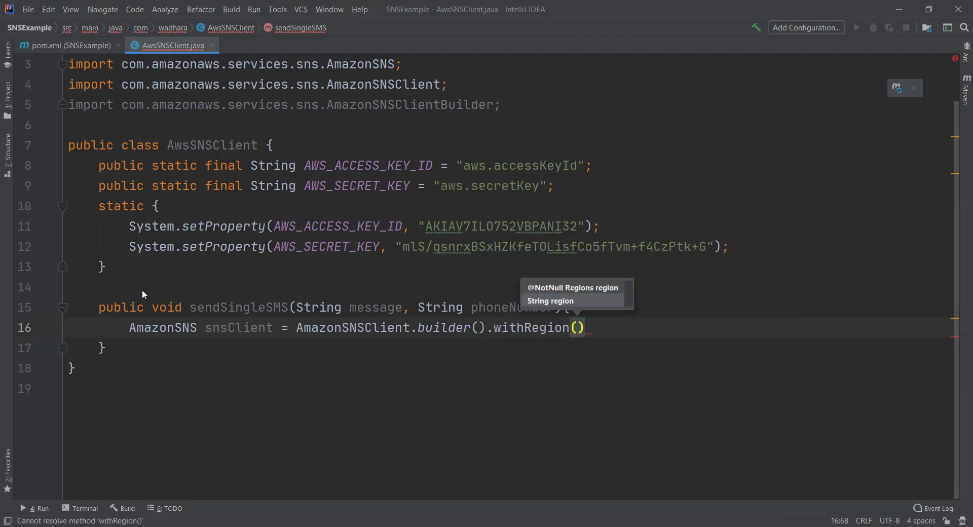
text(Regions.US_EAST_1)
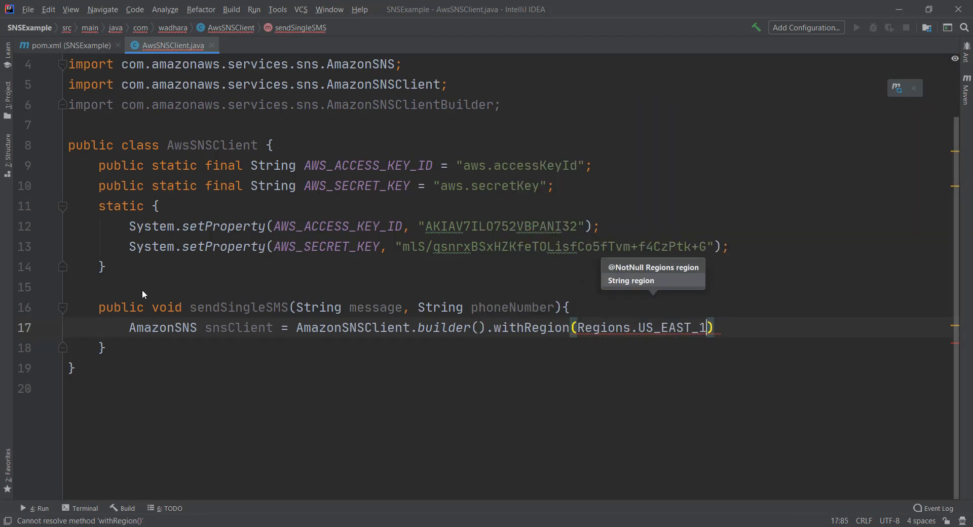
text(.build();)
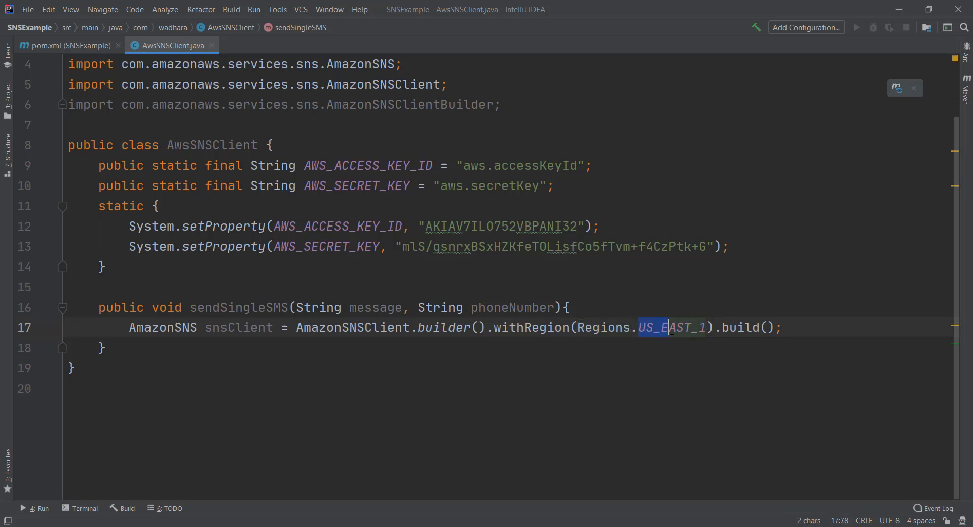
key(enter)
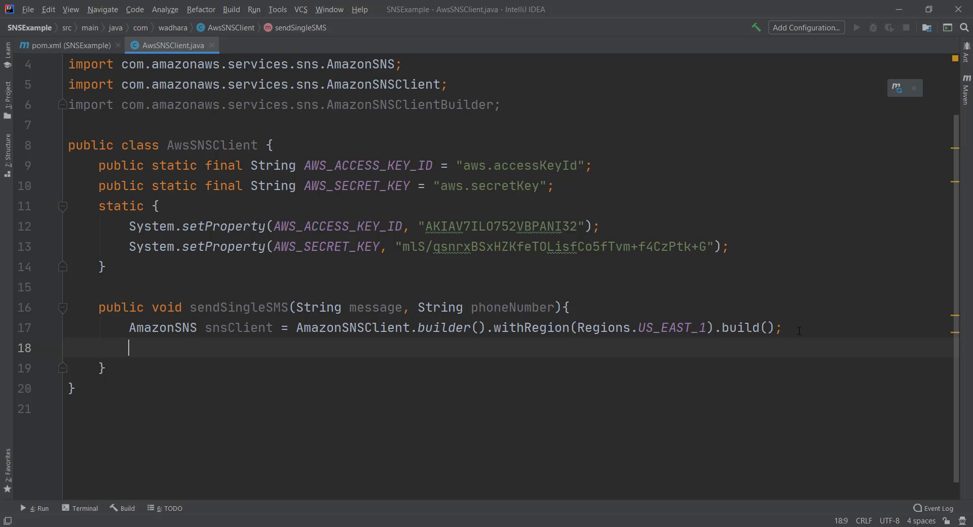
Declare the smsAttributes map and put a SenderID MessageAttributeValue entry.
text(Map<St)
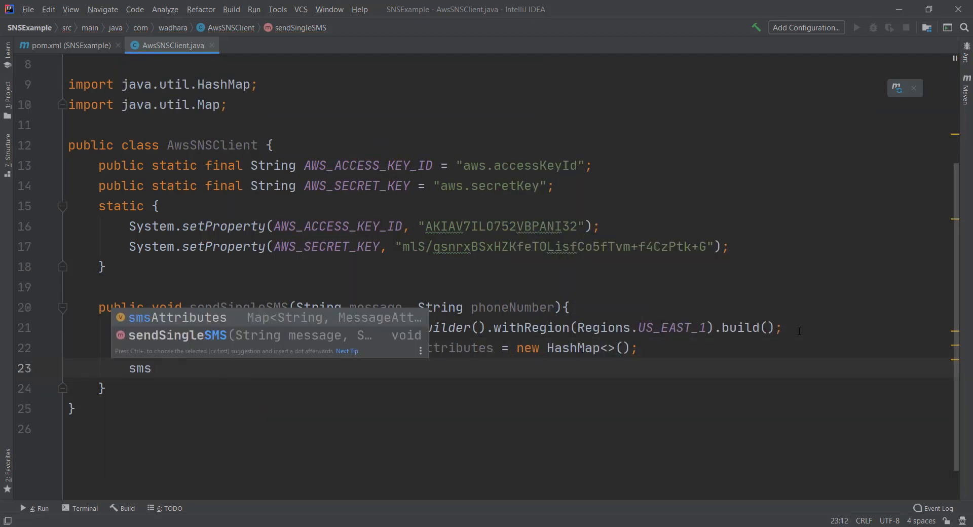
text(Attributes.put("AWS.SNS.SMS.)
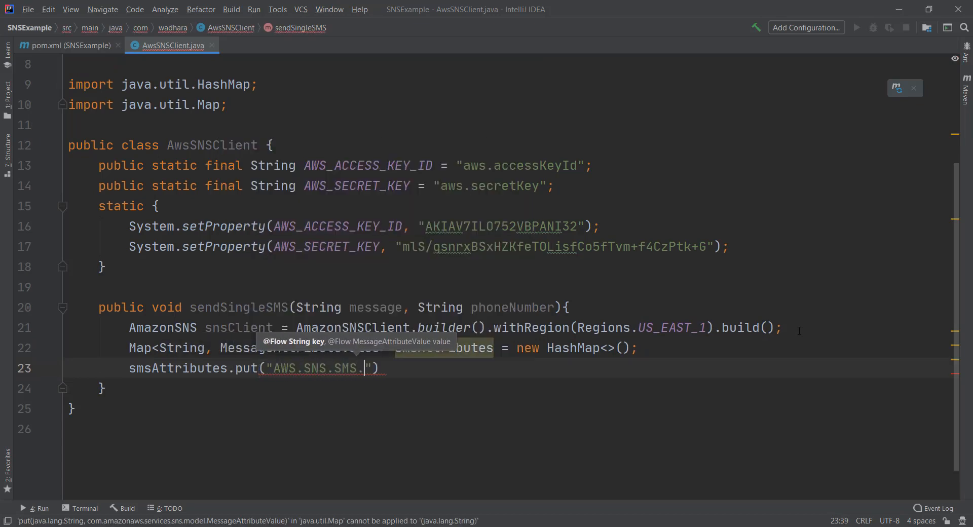
text(SenderID", new Messa)
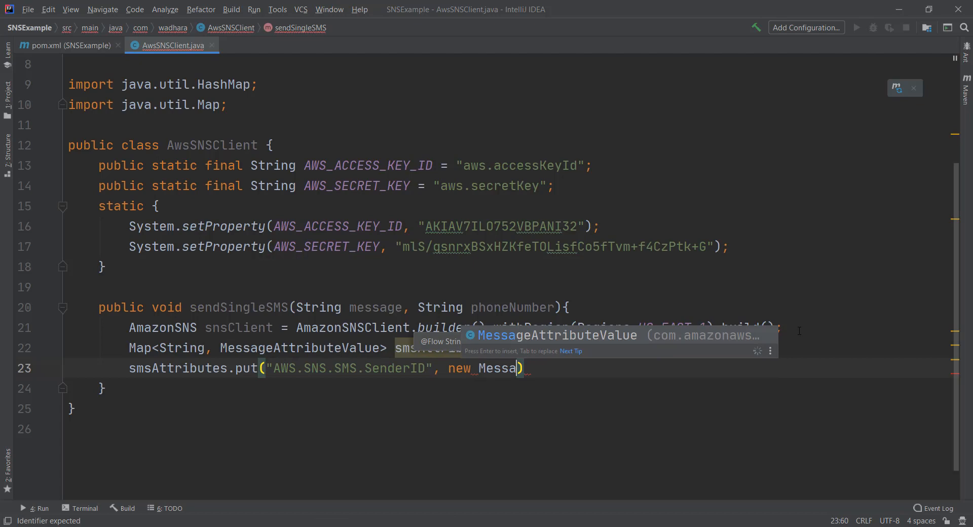
key(Enter)
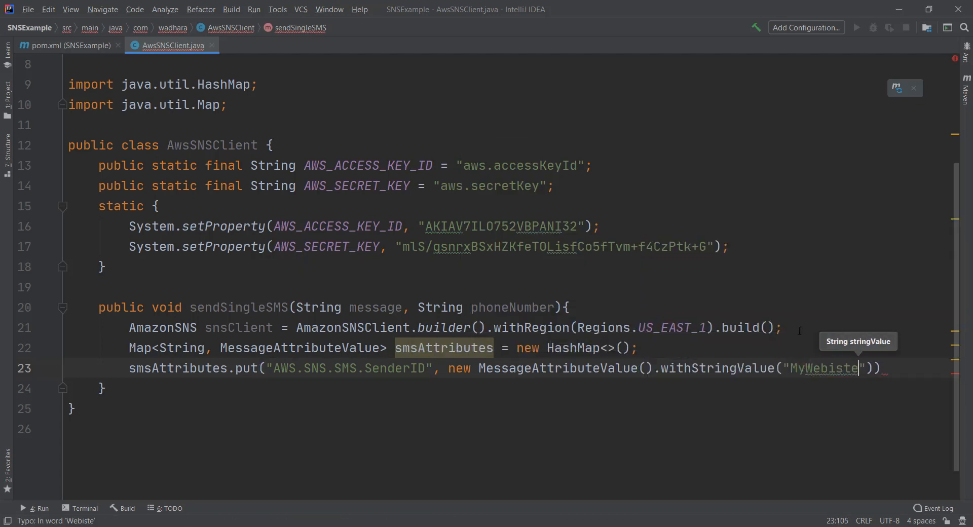
key(Enter)
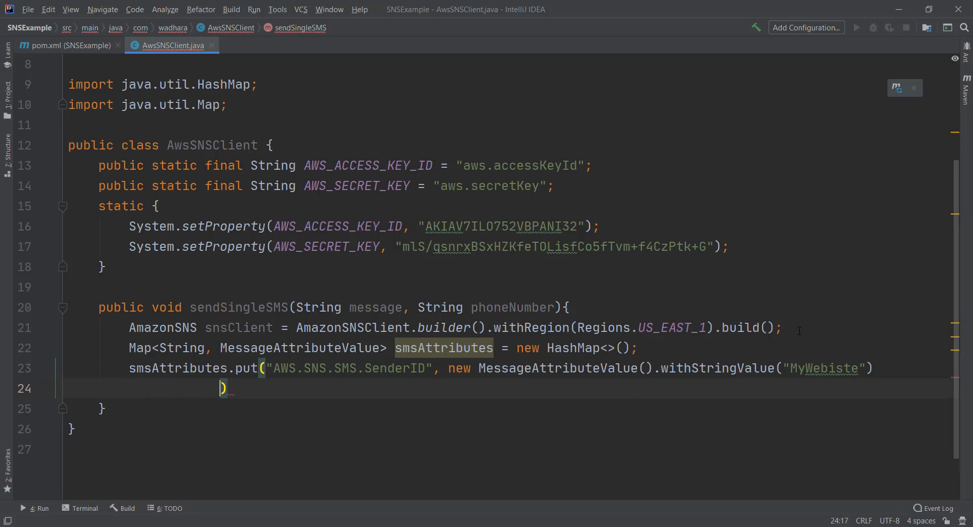
text(.withDataType("String)
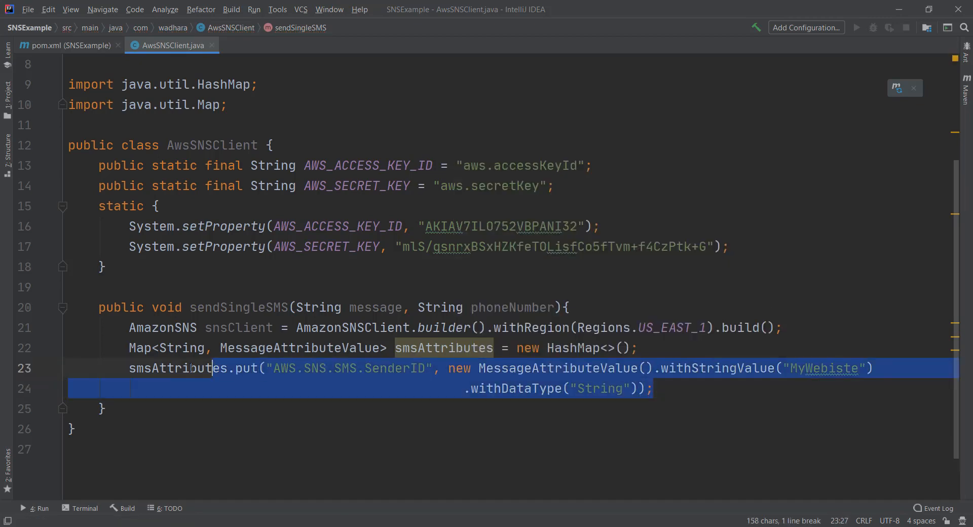
Duplicate the attribute line and change it to SMSType with value Transactional.
click(655, 388)
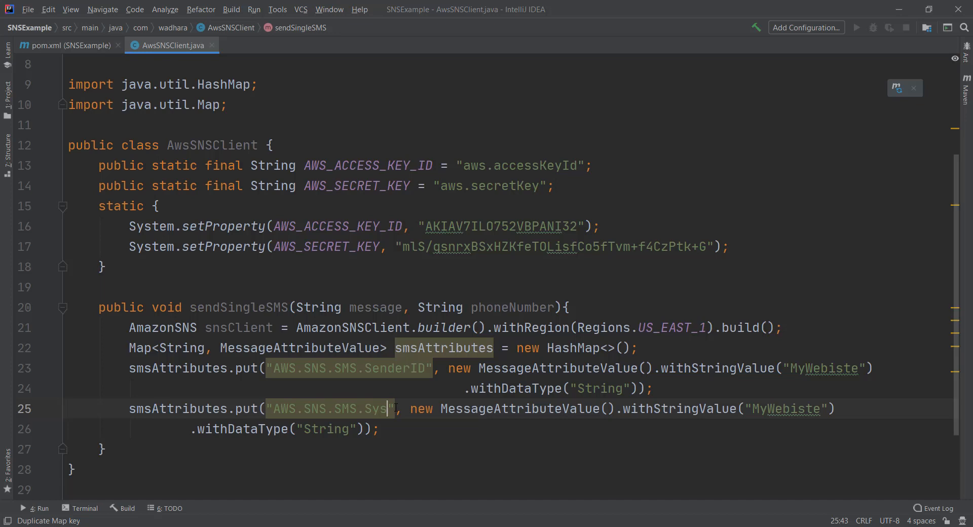
text(SMS)
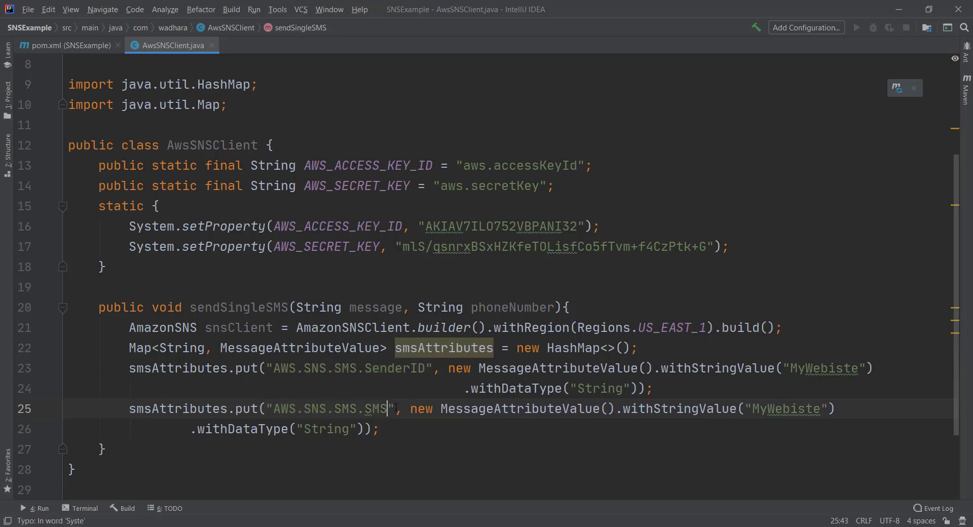
text(Type)
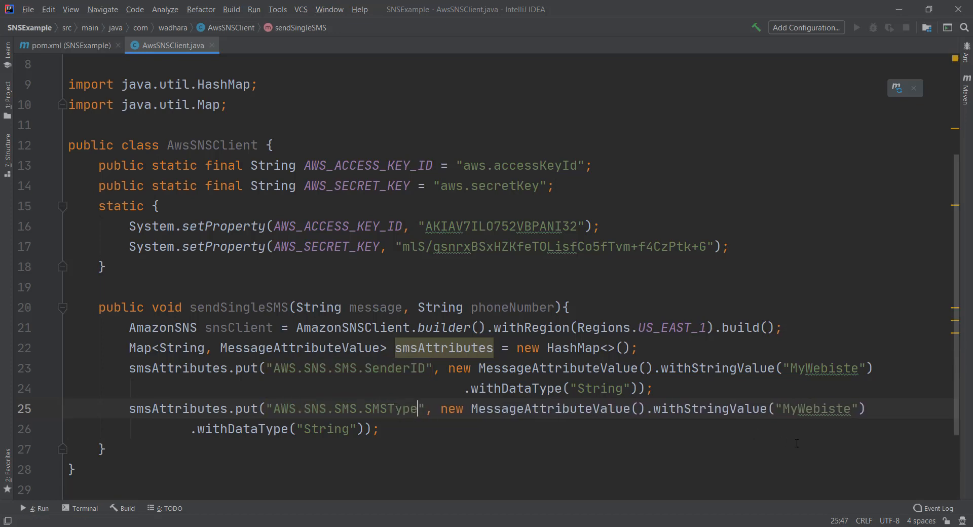
double_click(814, 409)
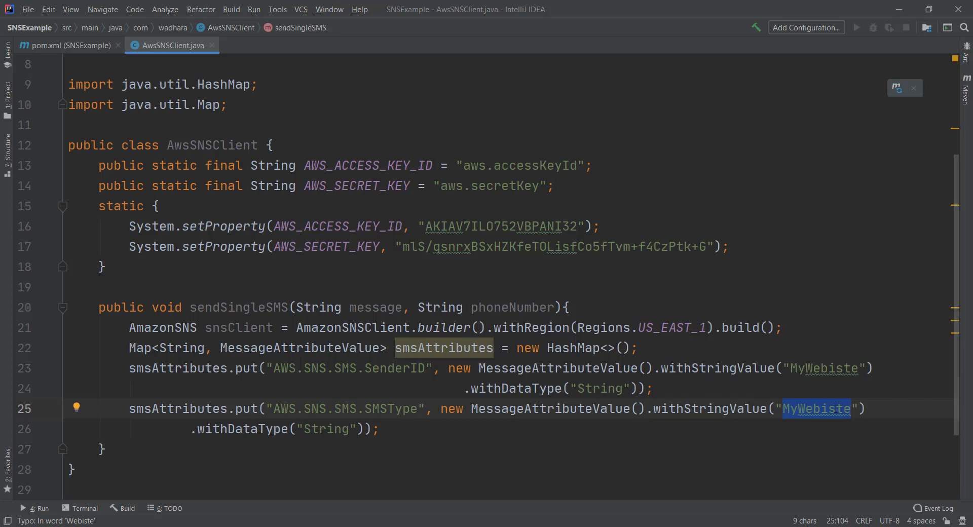
text(Transactional)
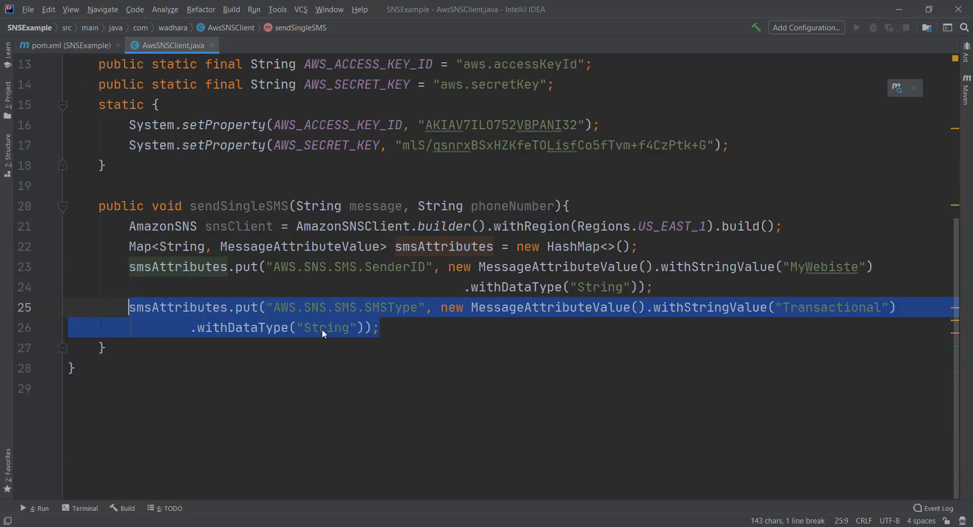
mouse_move(396, 304)
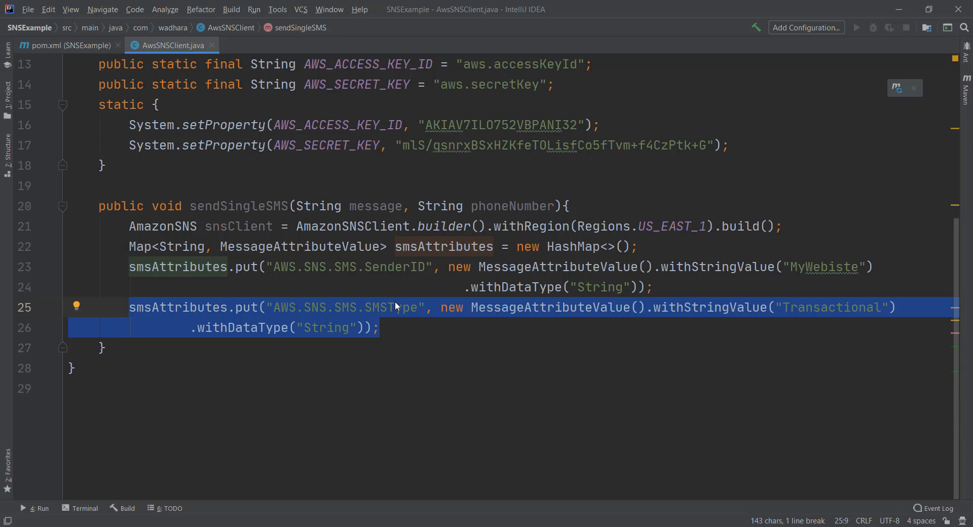
Publish a PublishRequest with the message, phone number and smsAttributes.
text(PublicR)
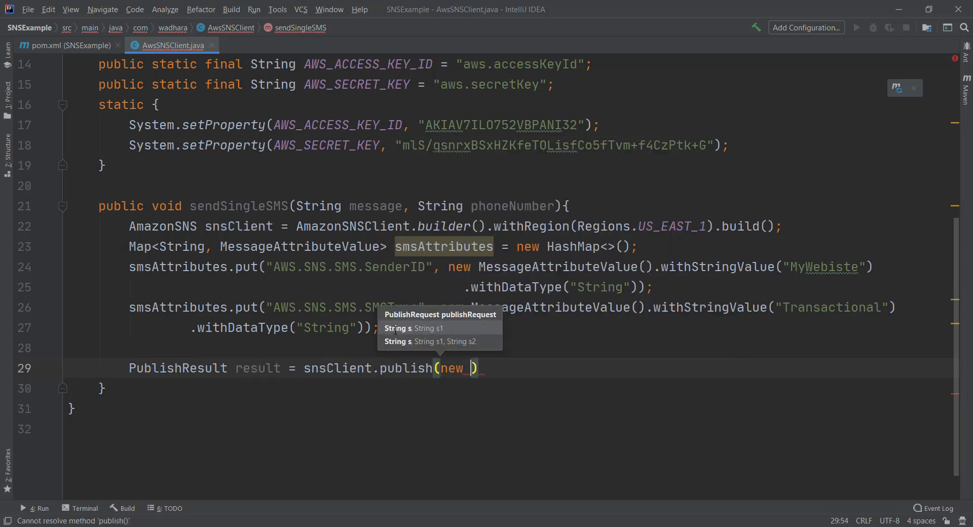
text(Publis)
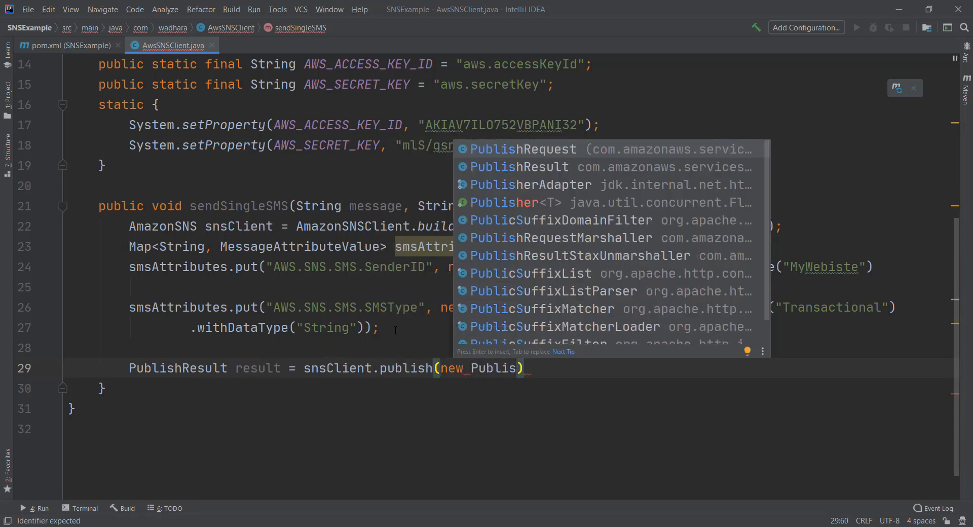
click(522, 149)
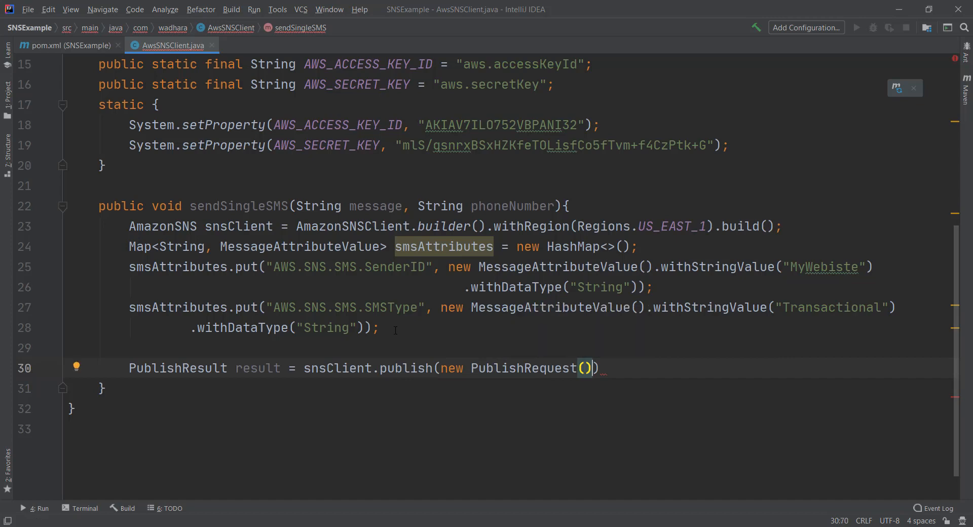
text(.withMessage(message)))
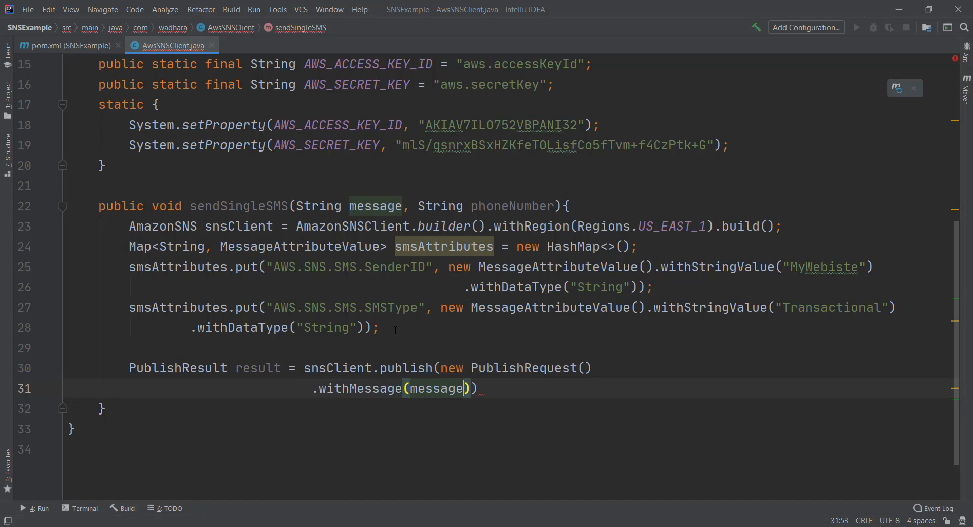
text(.withPhoneNumber()
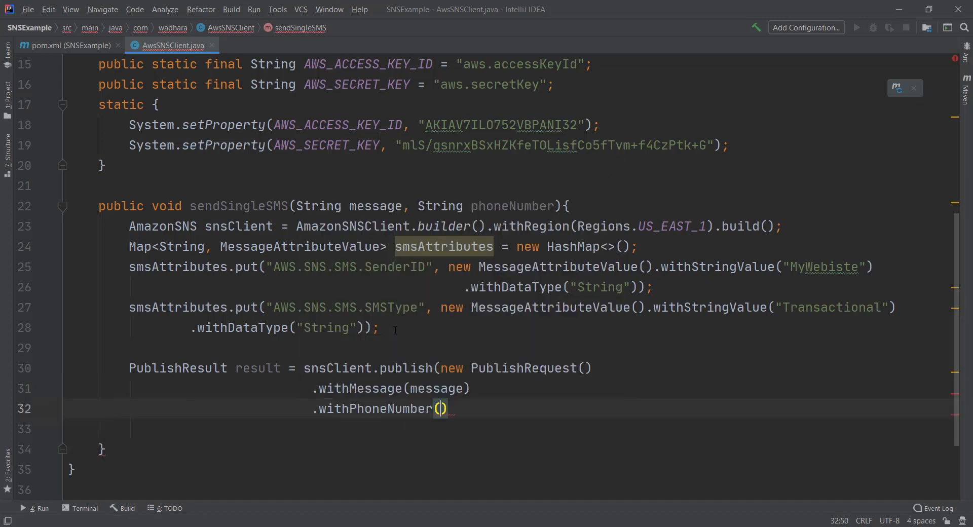
text(phoneNumber)
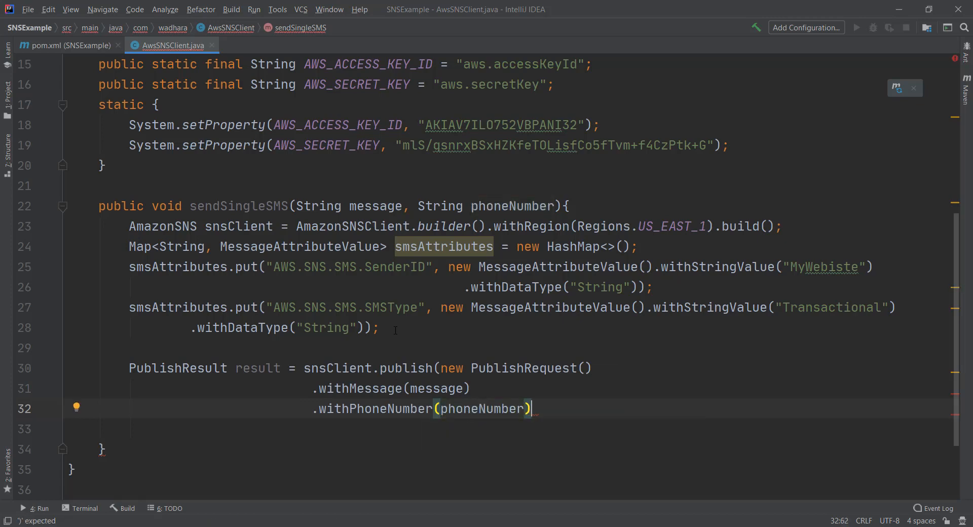
key(Return)
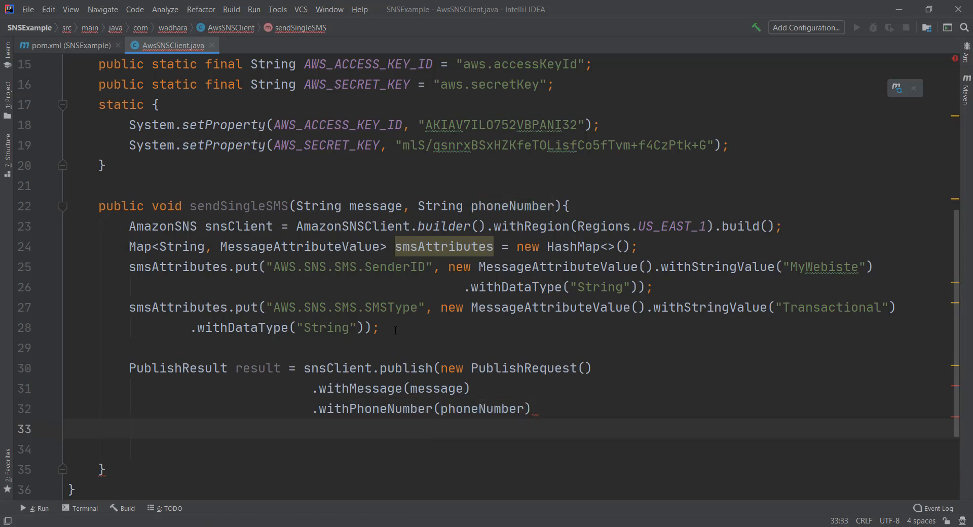
text(.withsm)
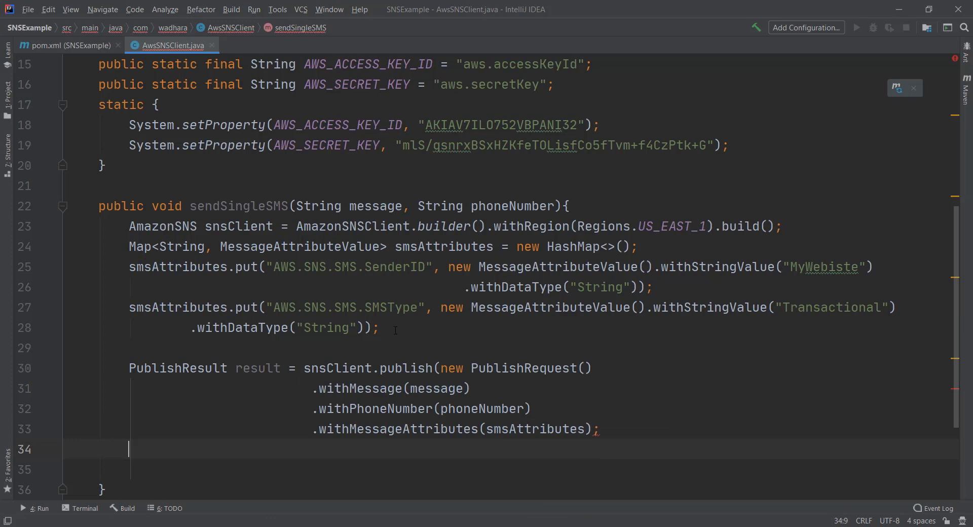
Print "Message sent successfully--" followed by the result's message id.
double_click(257, 368)
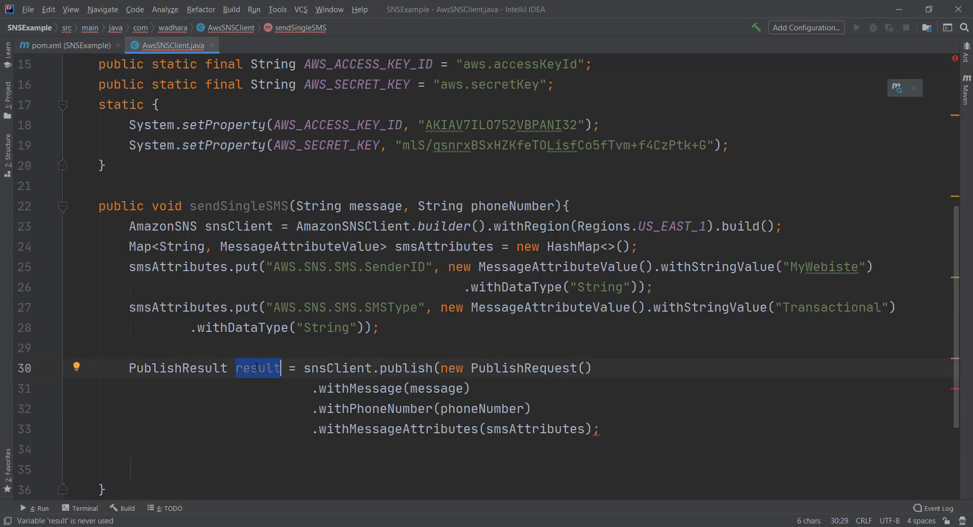
click(207, 449)
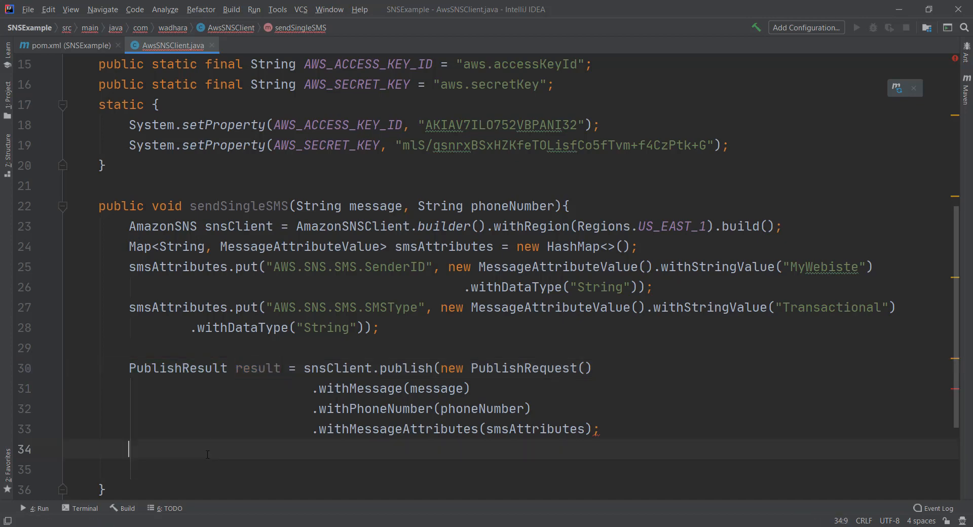
text(System.out.println("Message sent ");)
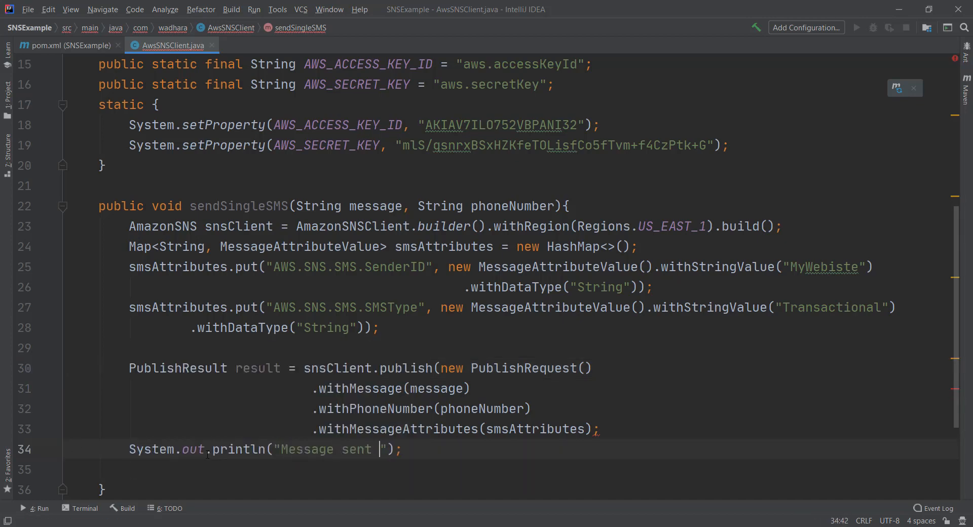
text(successfully--" + result.getMessageId())
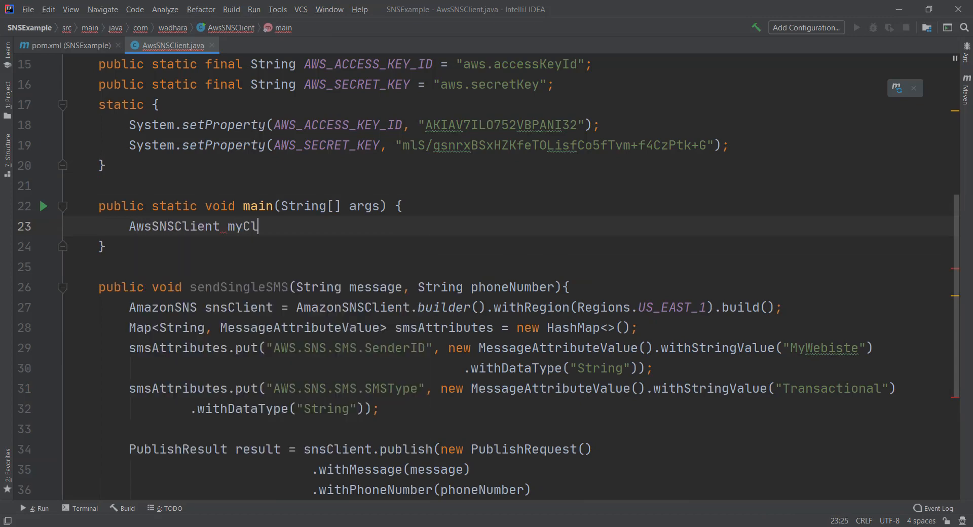
In main, create myClient = new AwsSNSClient() and send "This is a brand new Message...".
text(ient = new)
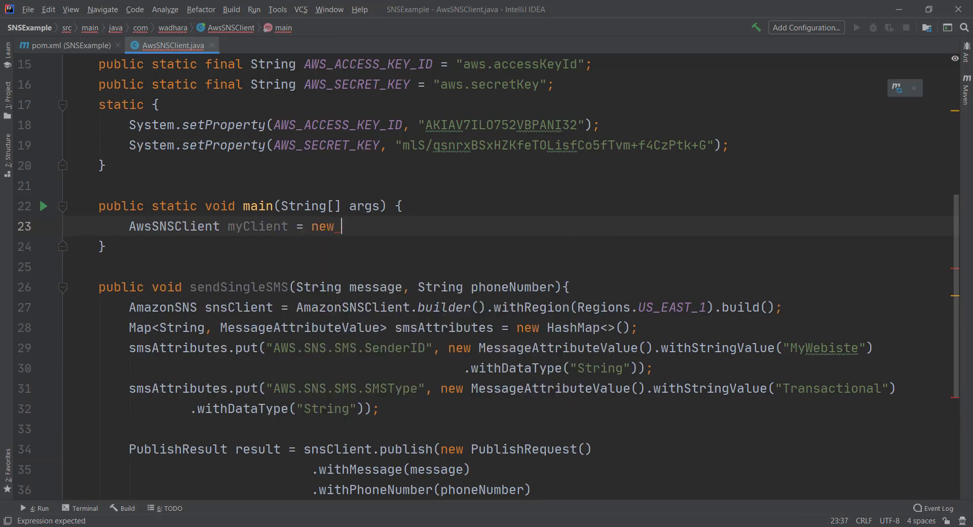
text(AwsSNSClient();)
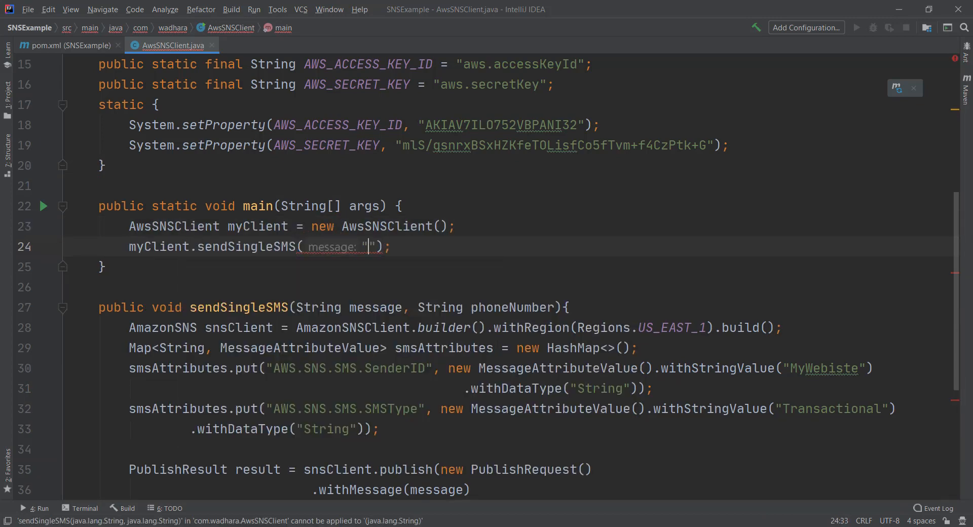
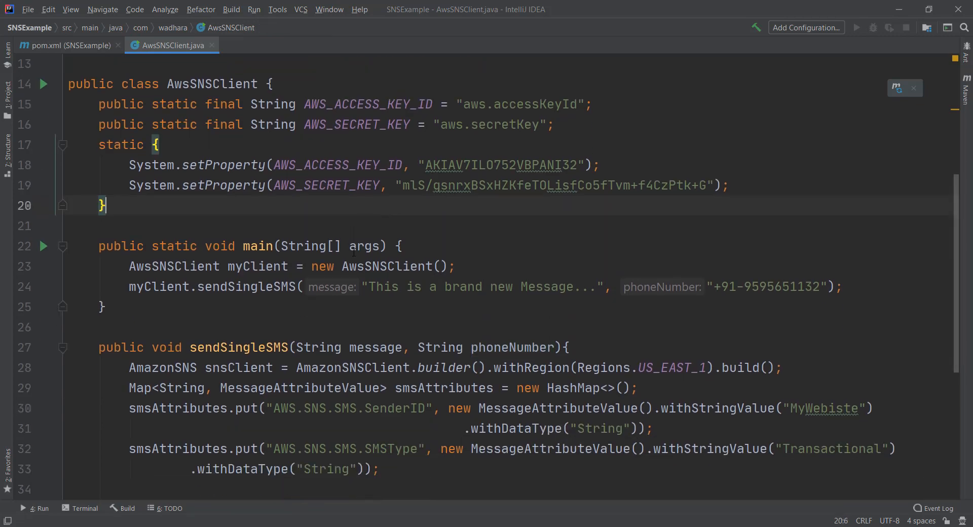
scroll(down, 3)
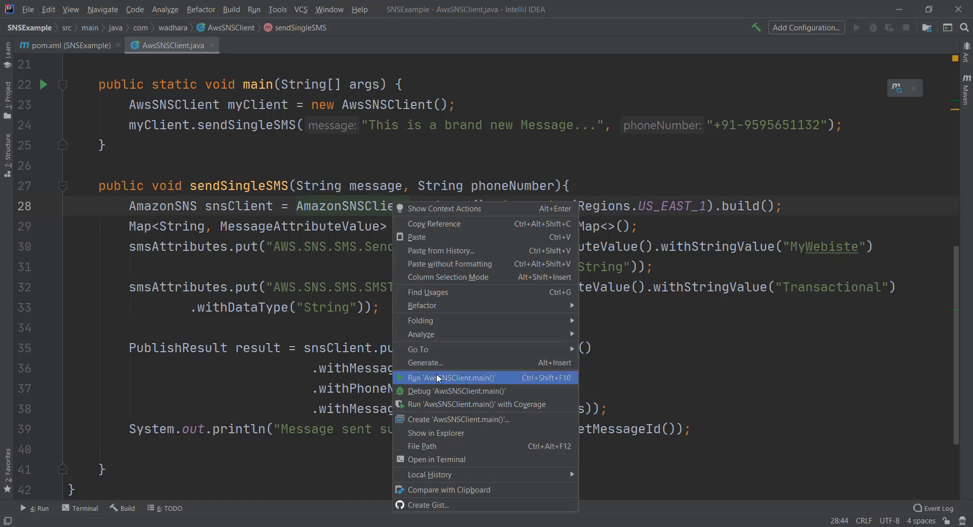
Run AwsSNSClient.main() from the editor context menu.
click(453, 377)
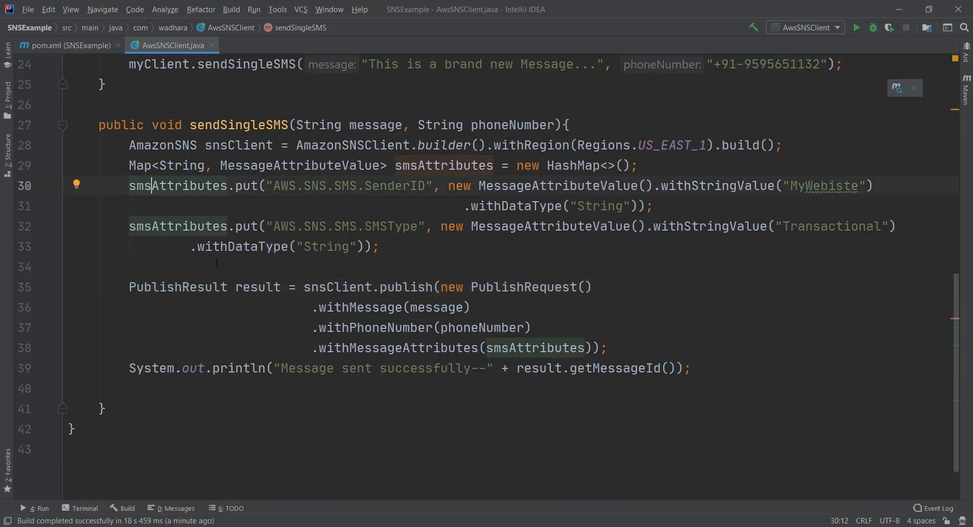
scroll(up, 3)
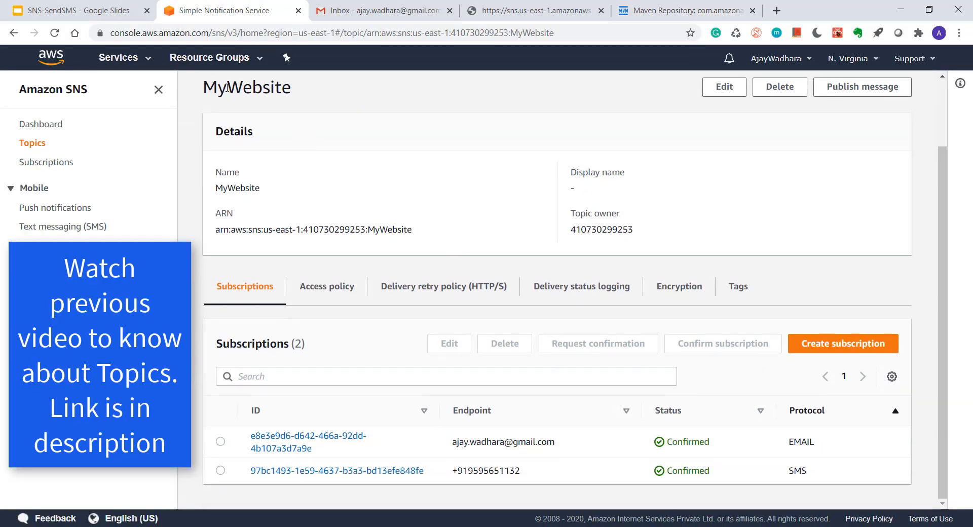
Open the MyWebsite topic in the SNS console and select its ARN.
double_click(246, 87)
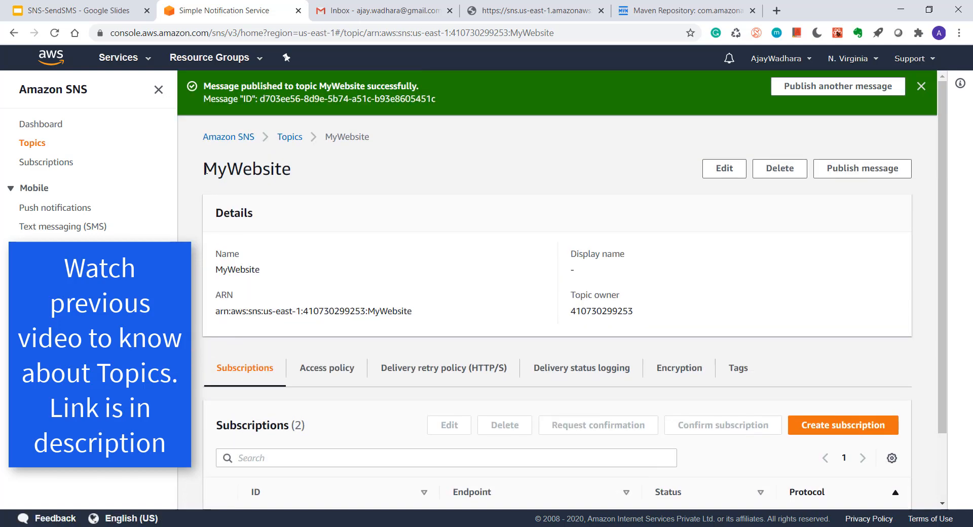
click(922, 86)
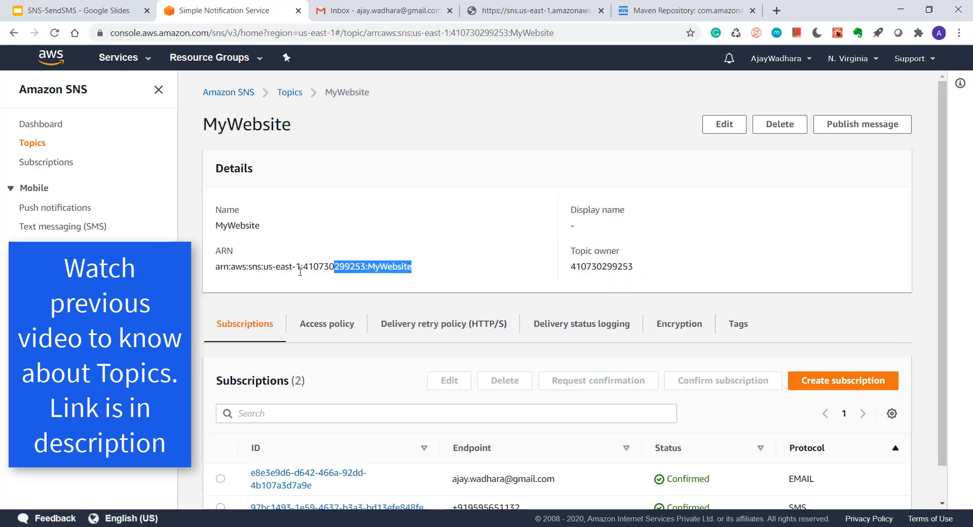
triple_click(312, 267)
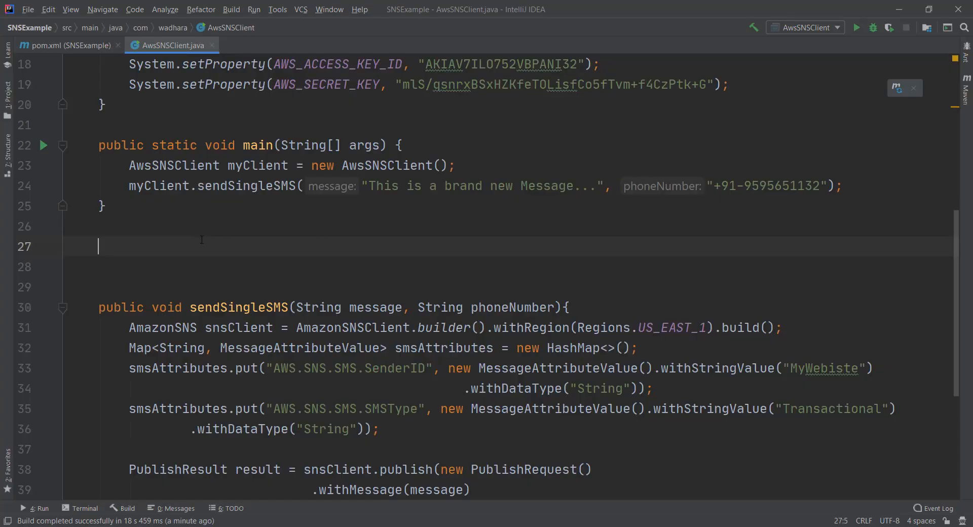
Declare a new public void sendToMultipleSubs(String message) method.
text(public void send)
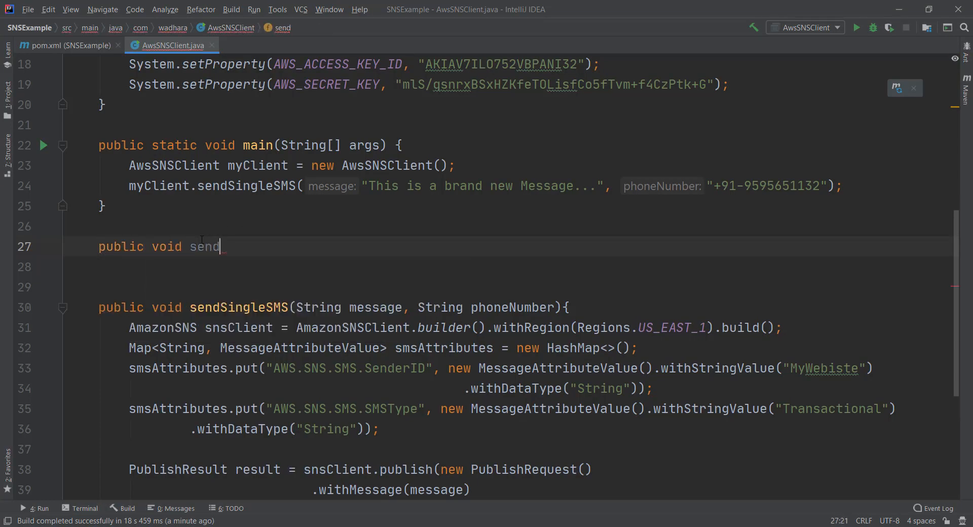
text(Messag)
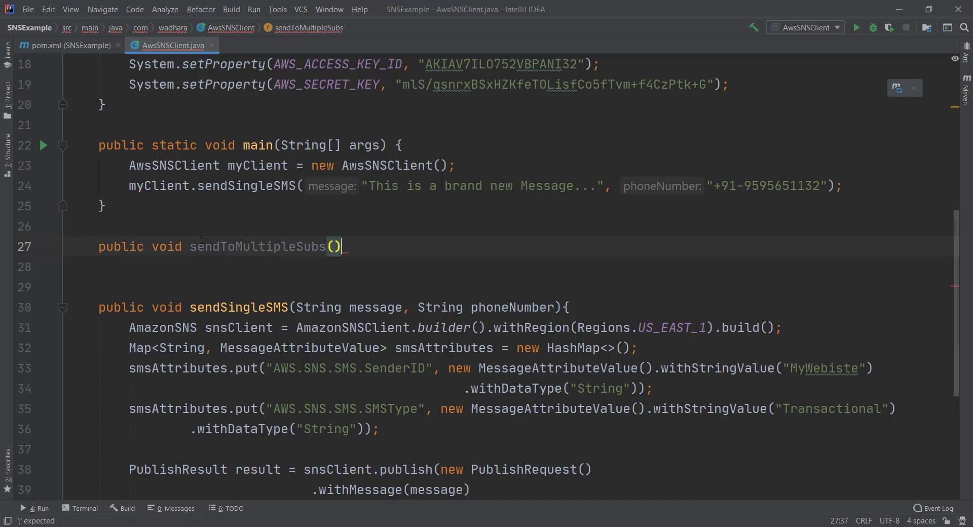
text(String me{)
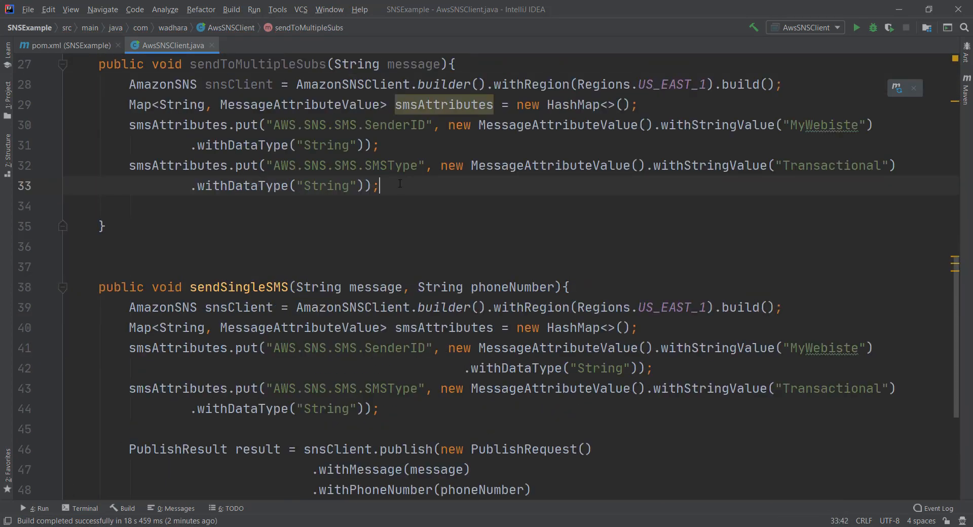
Start writing PublishResult result = snsClient.publish(new PublishRequest()) inside the method.
text(Publi)
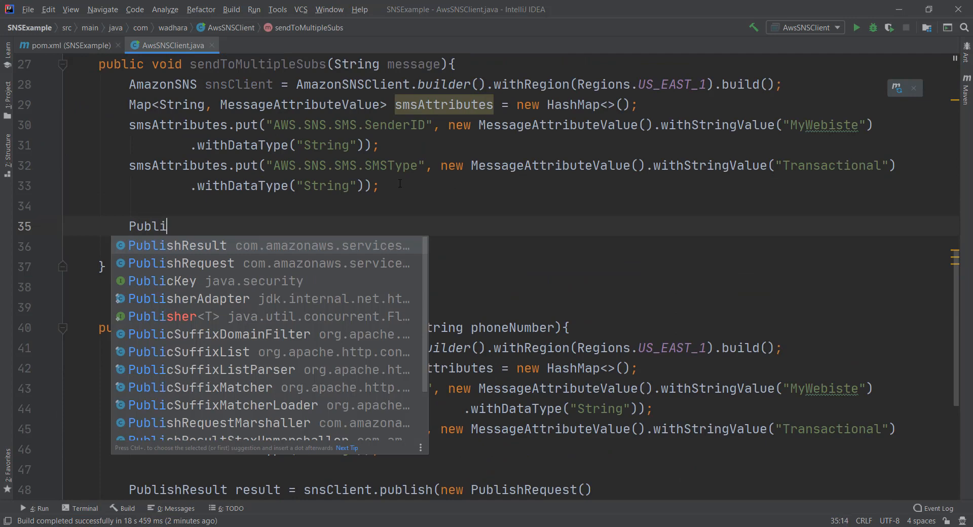
click(182, 245)
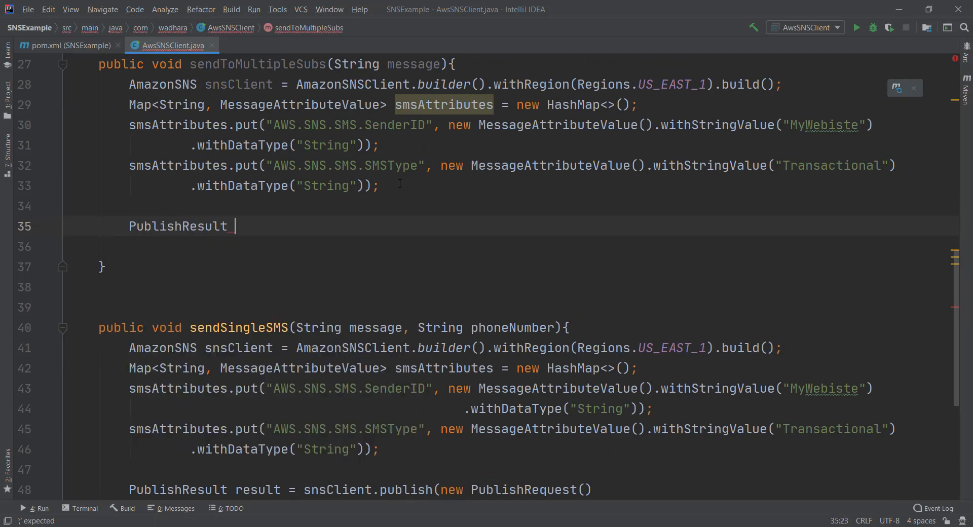
text(result =)
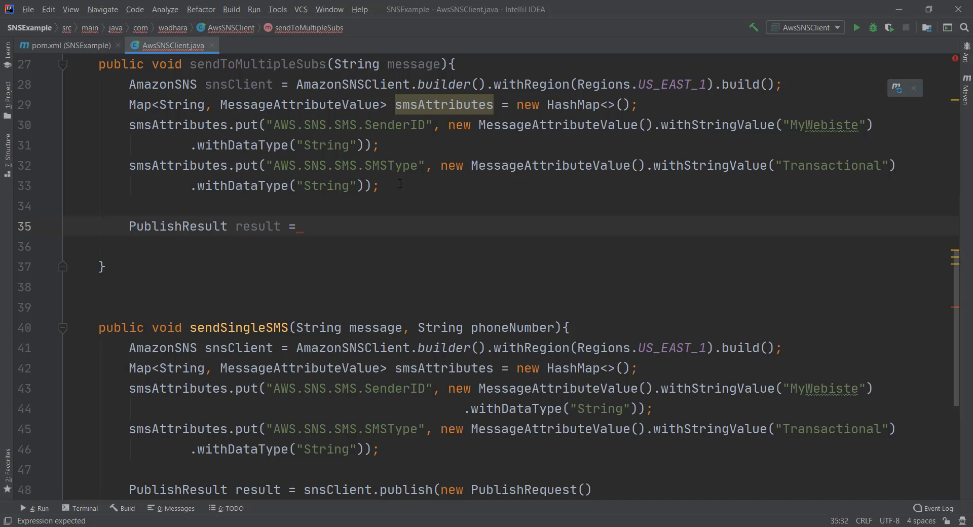
text(snsClient.publish()
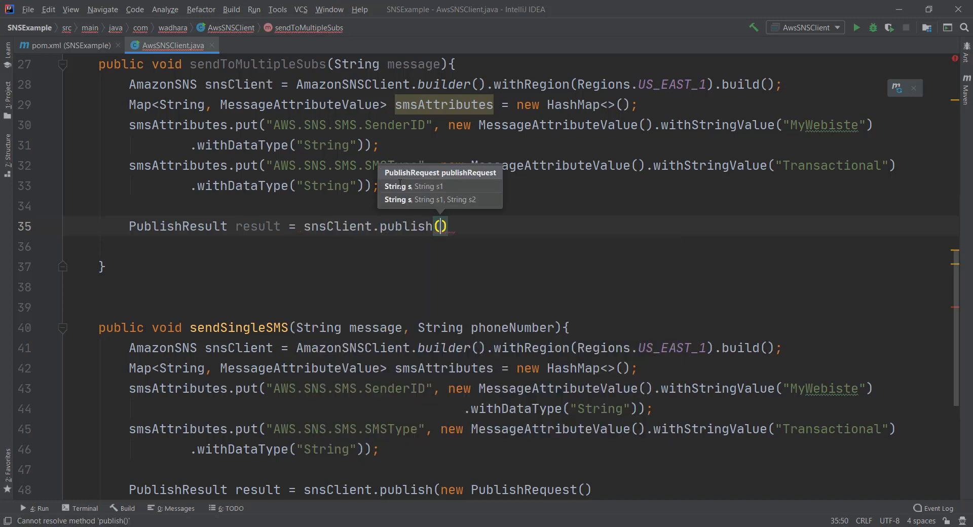
text(new Pub)
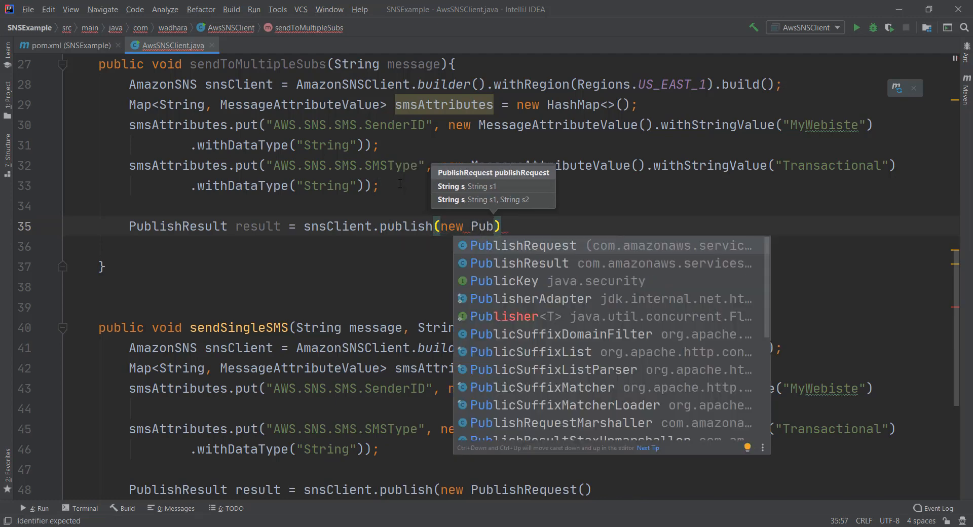
click(522, 245)
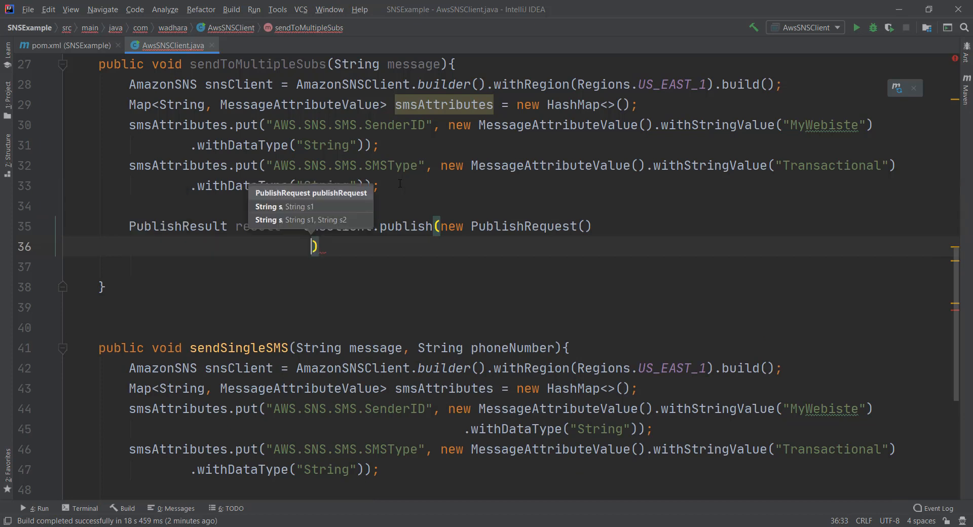
text(.wi)
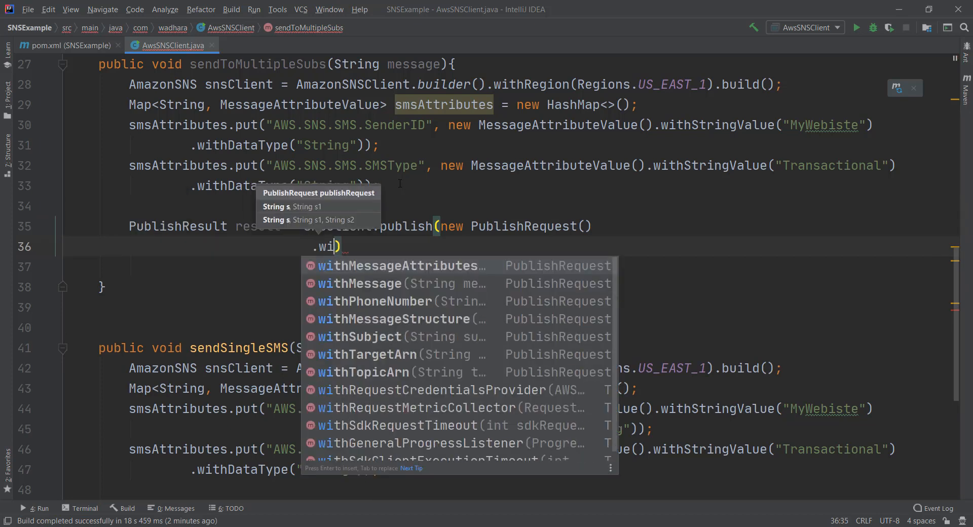
Chain withTopicArn(MyWebsite ARN), withMessage(message) and withMessageAttributes(smsAttributes) onto the request.
click(363, 372)
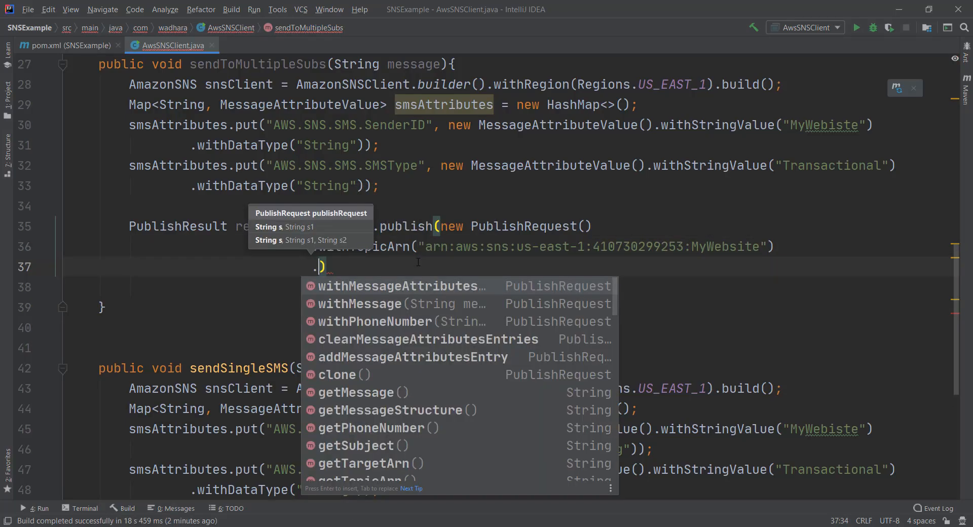
text(w)
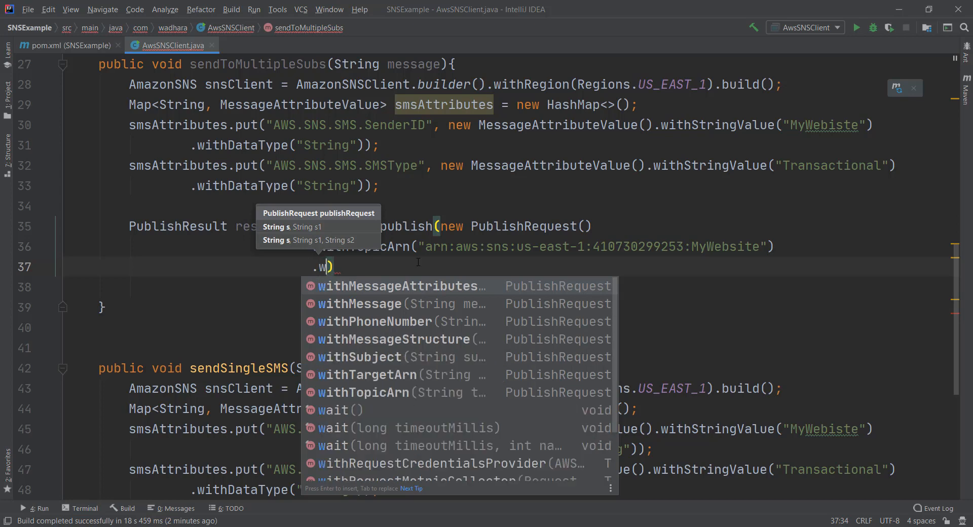
click(359, 303)
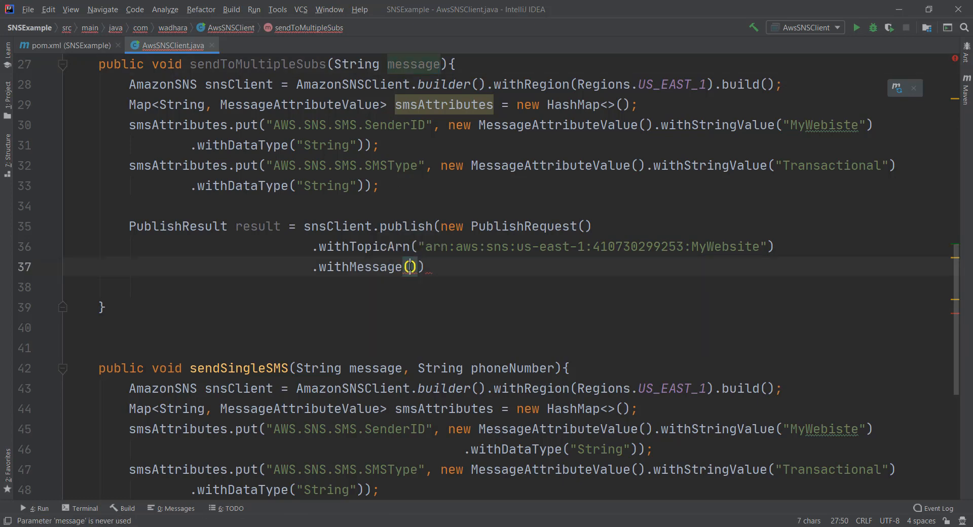
text(message)
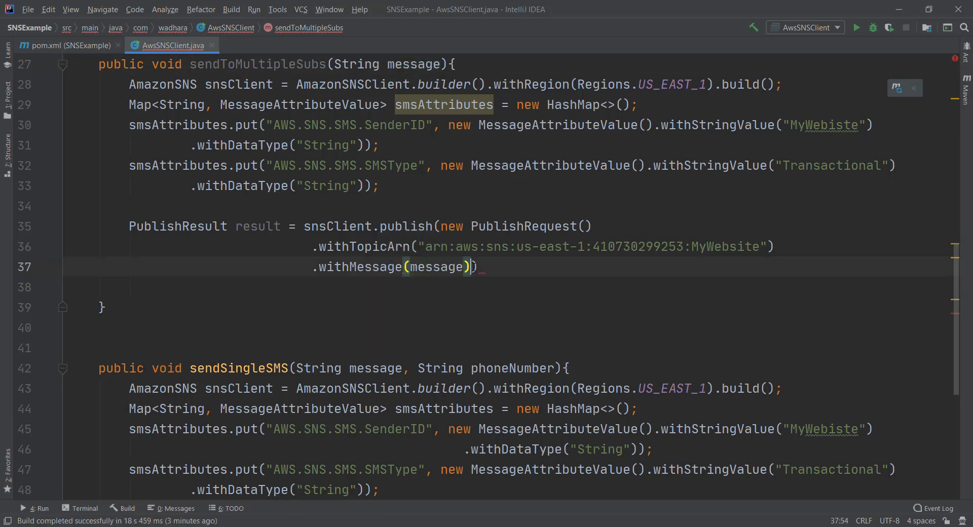
text(.with)
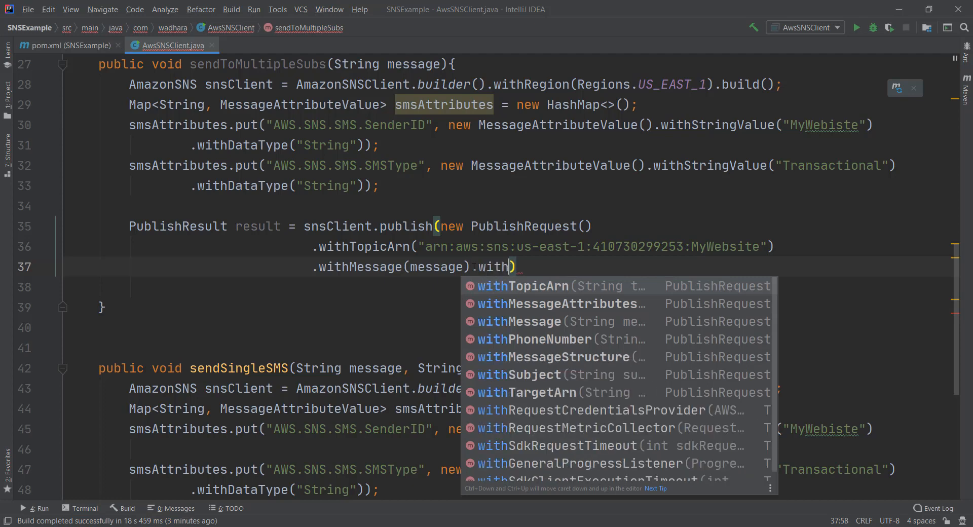
text(Me)
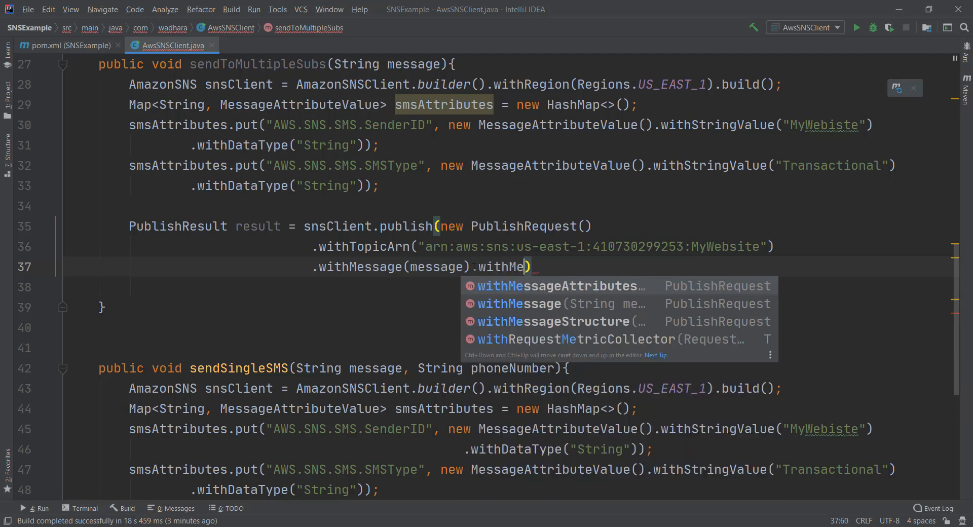
click(559, 287)
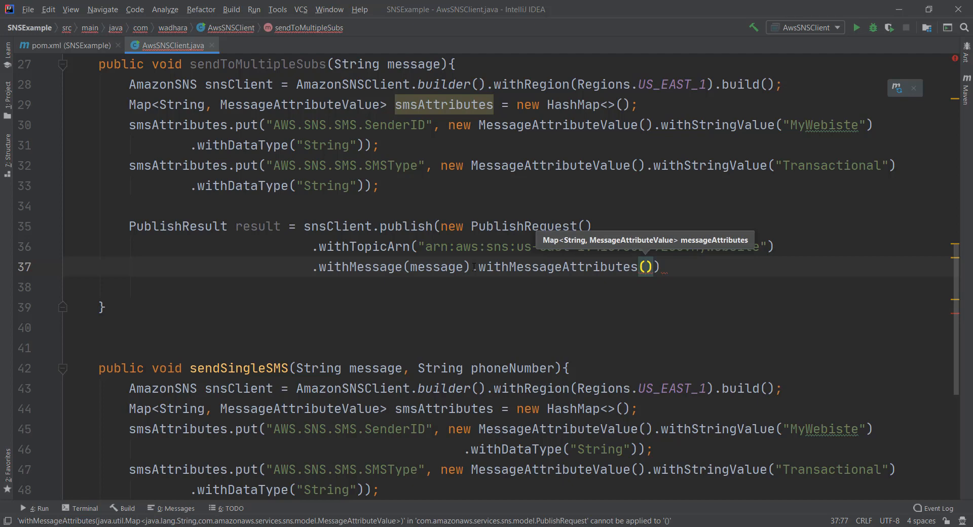
text(smsAttributes)
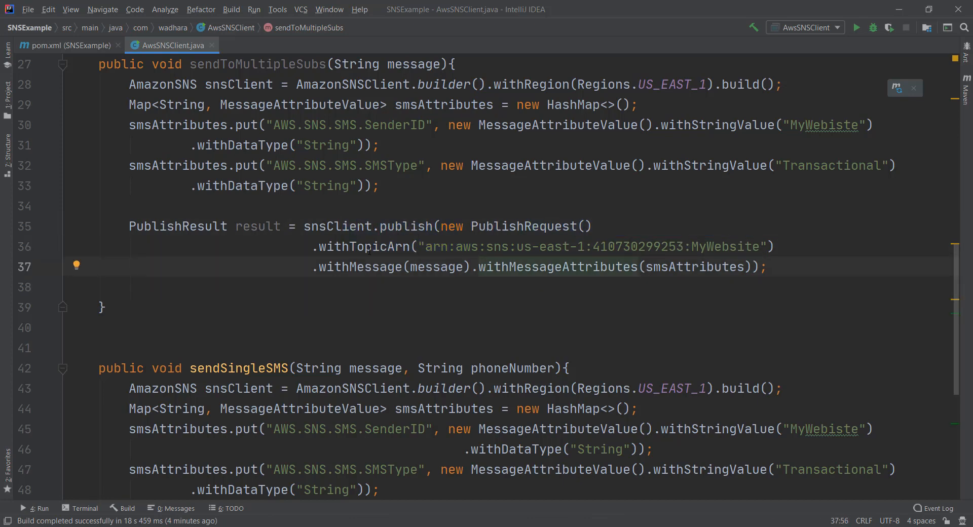
click(432, 268)
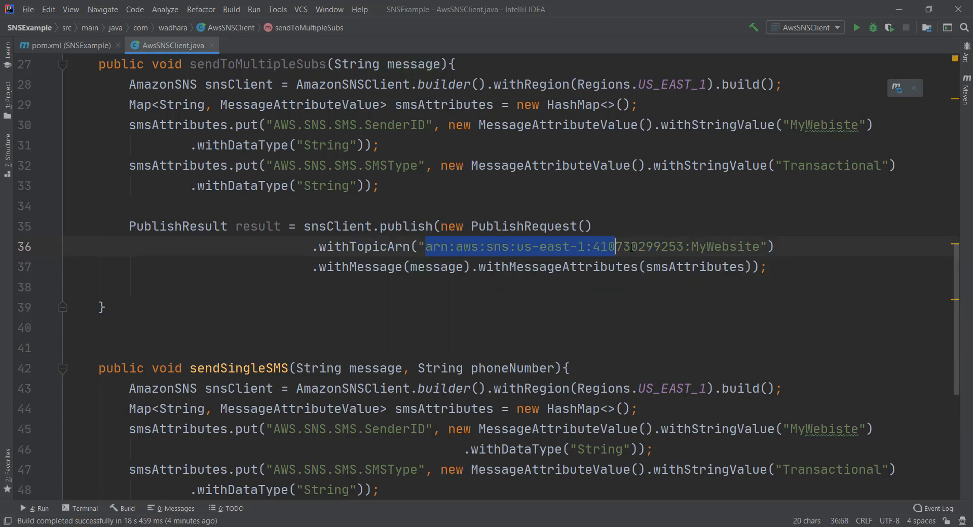
Print "Message sent successfully--" plus result.getMessageId(), and begin calling sendToMultipleSubs from main.
click(583, 246)
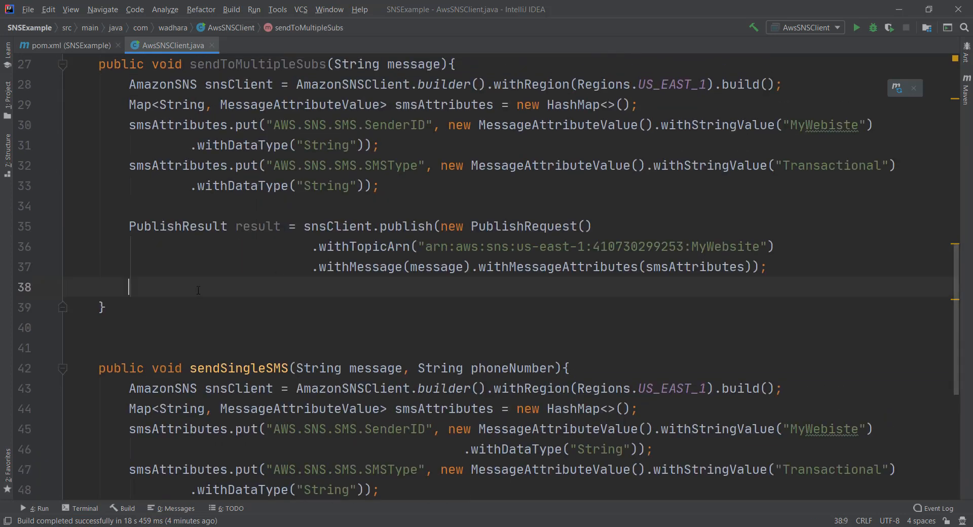
text(System.out.println("Message sent successfully--" + result.getMessageId());)
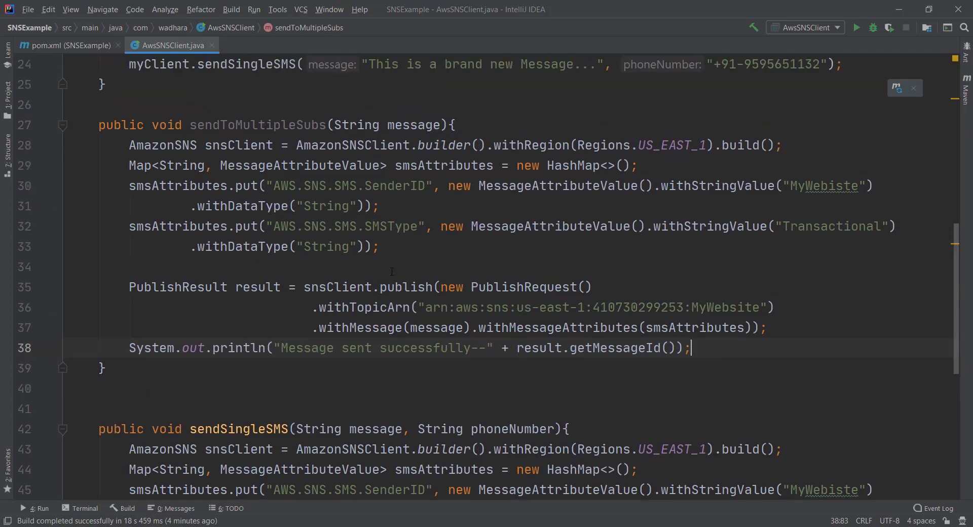
text(myClient.sendToMultipleSubs("");)
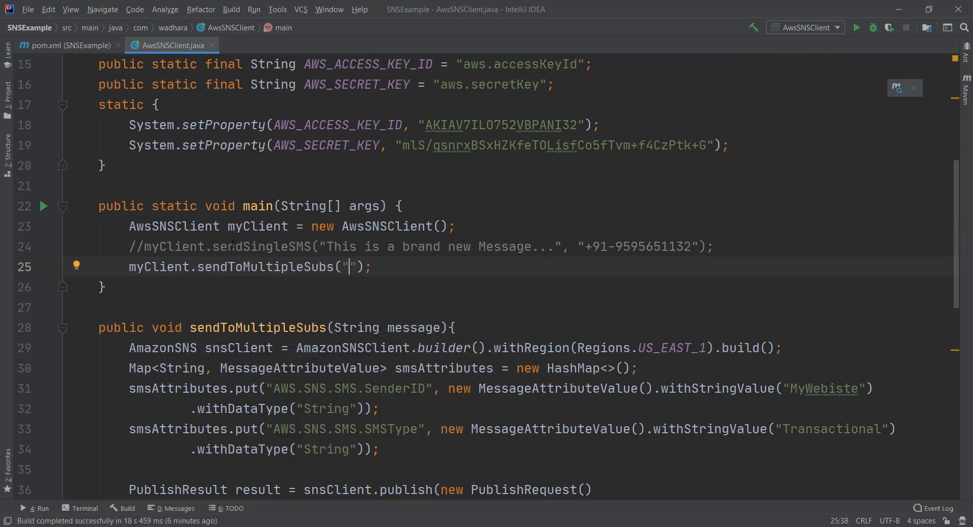
Pass "There is a new Video on YouTube from Ajay Wadhara...." to sendToMultipleSubs and run.
text(There is a new Video on)
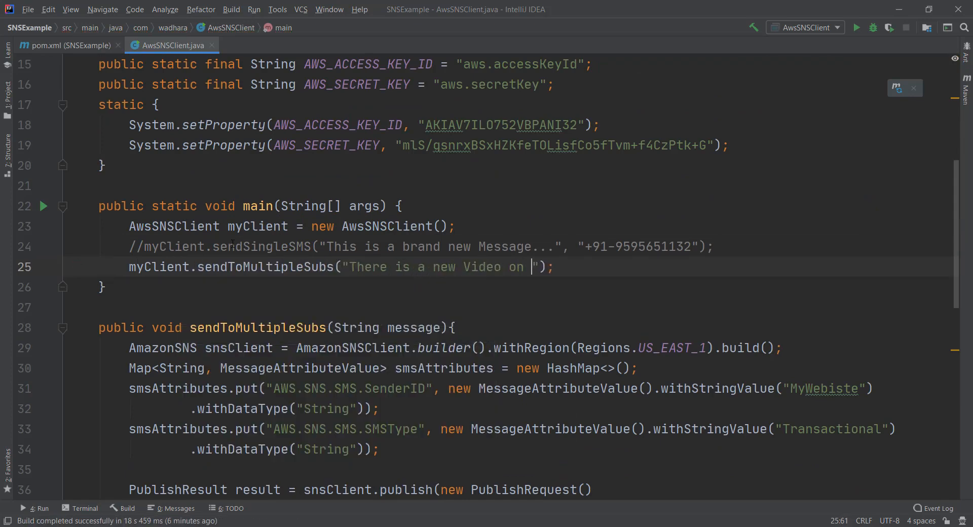
text(YouTube from)
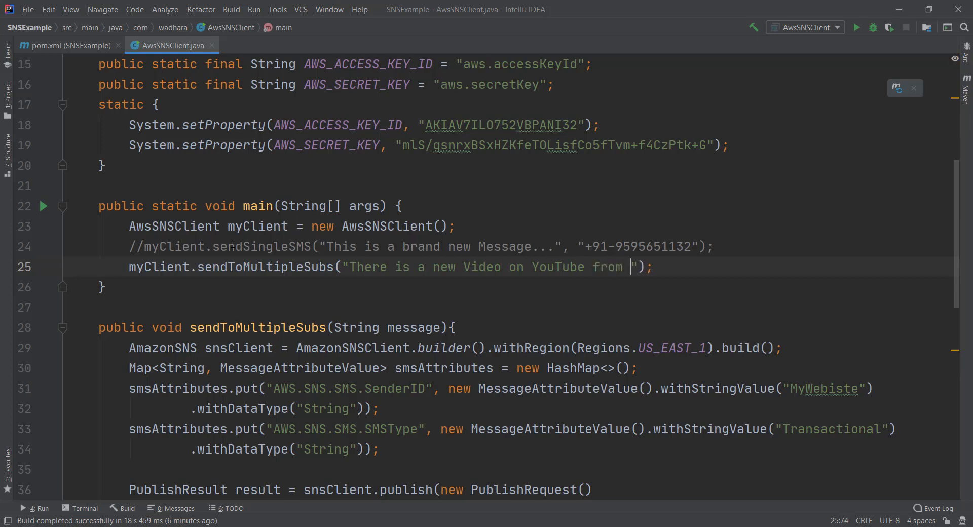
text(Ajay Wadhara....)
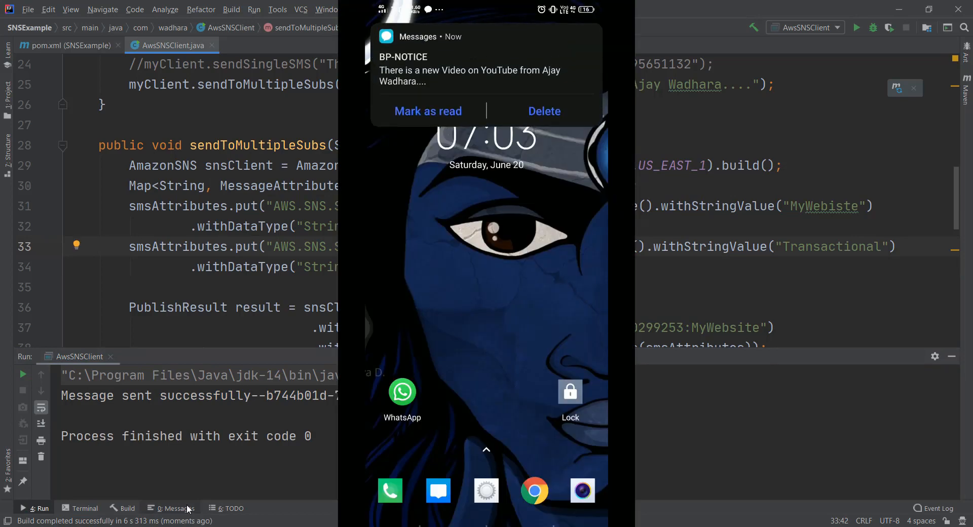
click(470, 70)
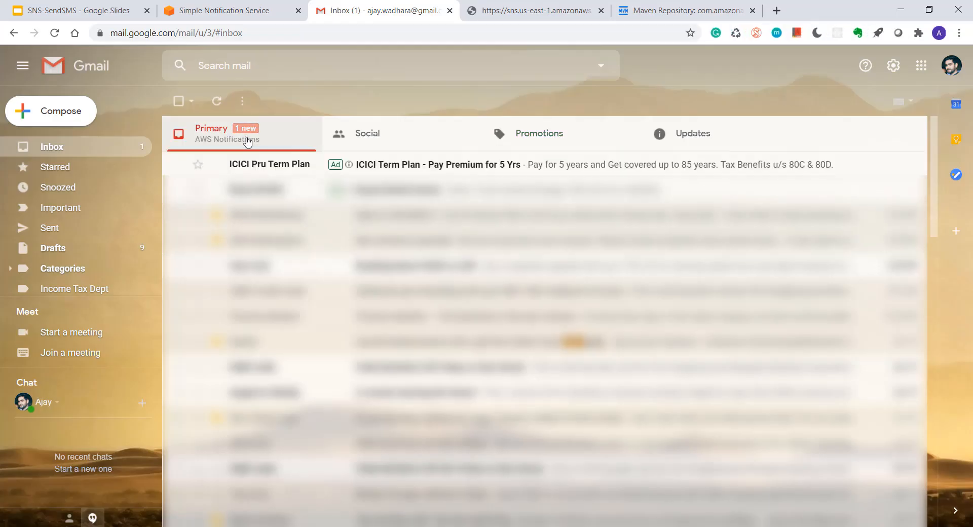
Open the AWS Notification Message email in Gmail's Primary tab to read the announcement.
click(217, 102)
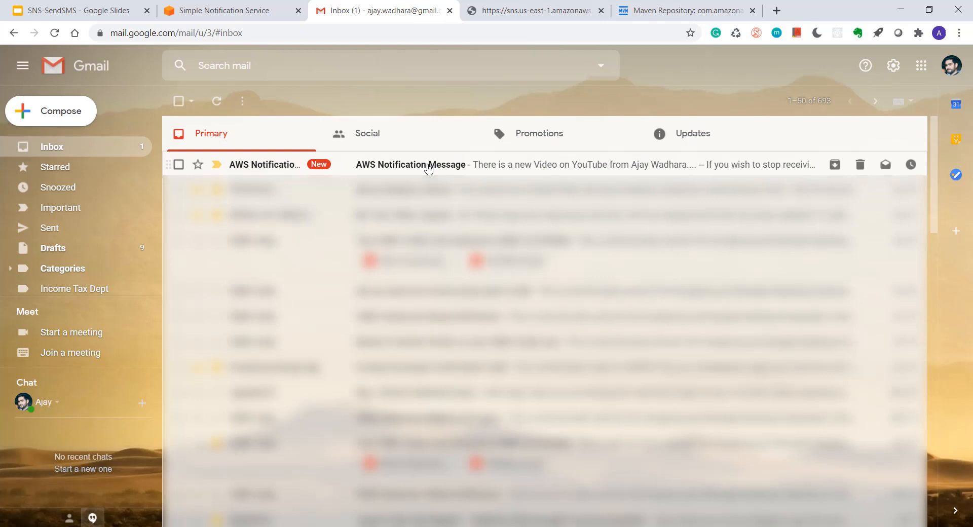
click(409, 165)
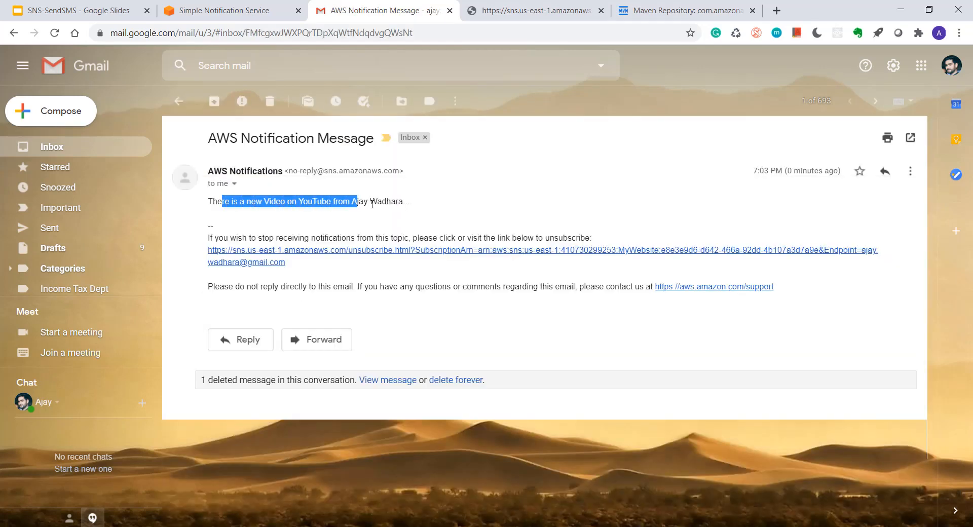
click(441, 202)
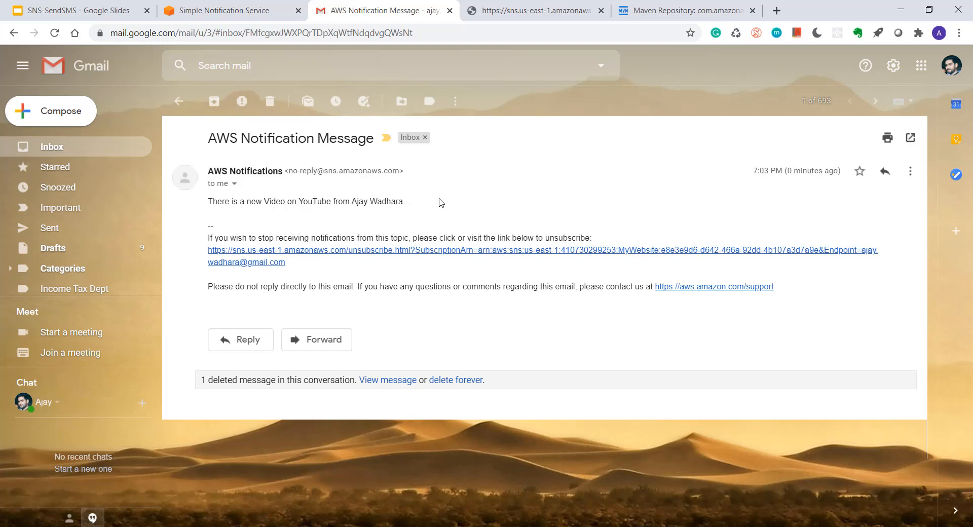
mouse_move(458, 162)
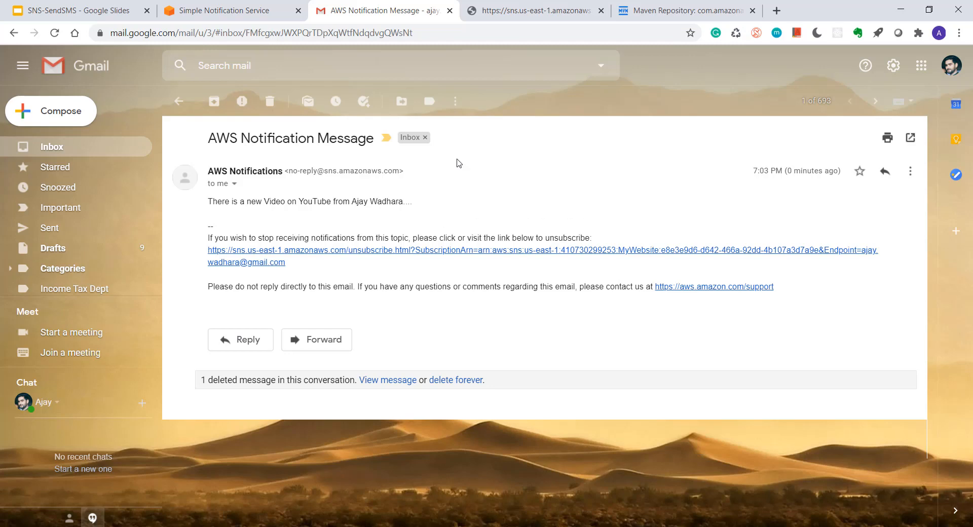